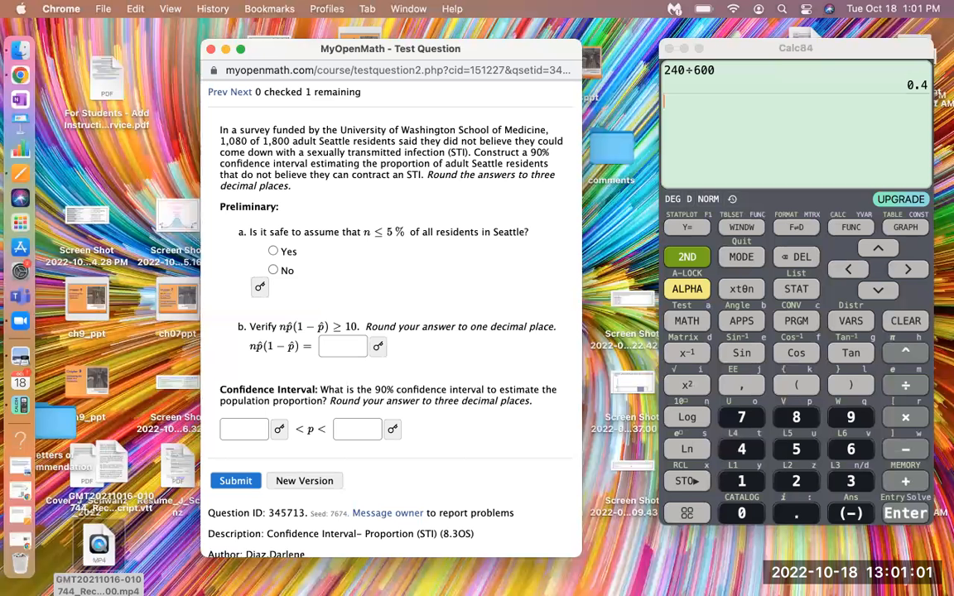
{"action": "mouse_move", "coordinate": [611, 216]}
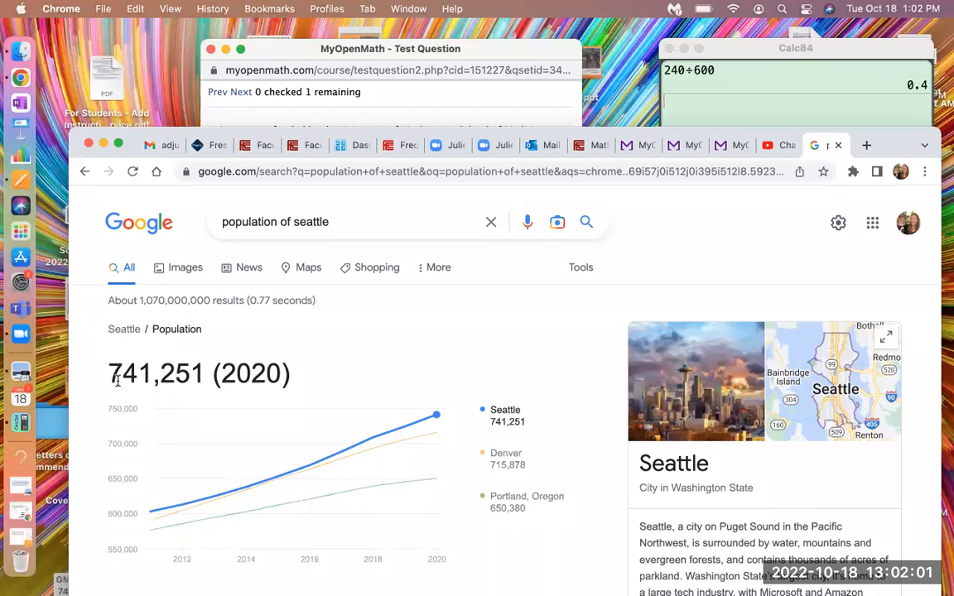
{"action": "mouse_move", "coordinate": [123, 386]}
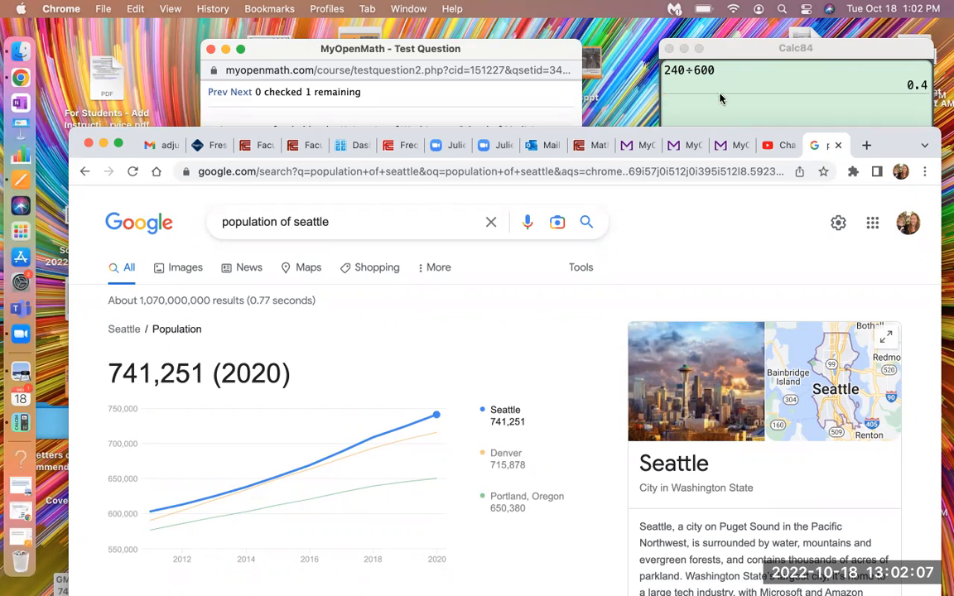
{"action": "mouse_move", "coordinate": [710, 137]}
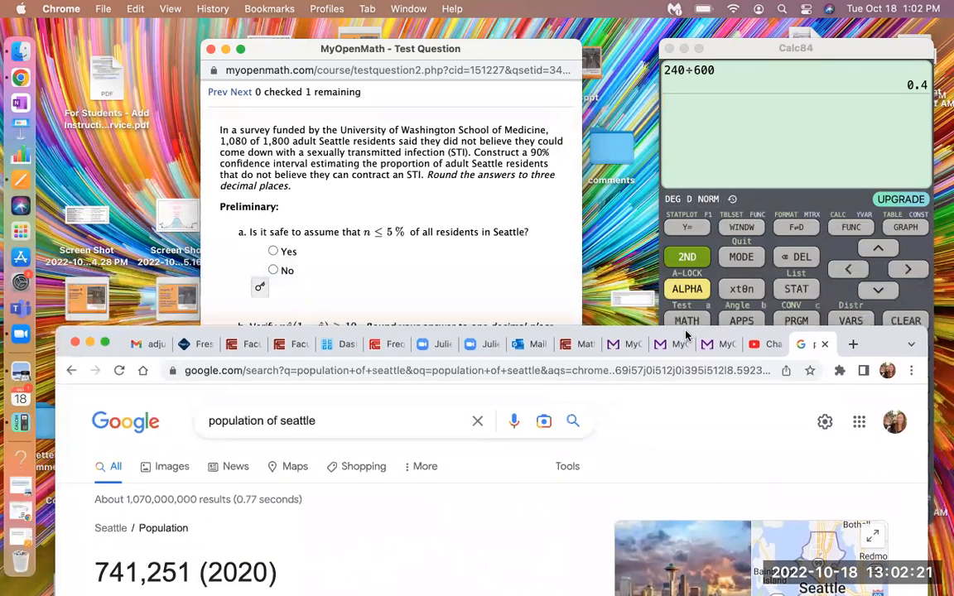
{"action": "mouse_move", "coordinate": [796, 289]}
{"action": "type", "text": "741251*0.05"}
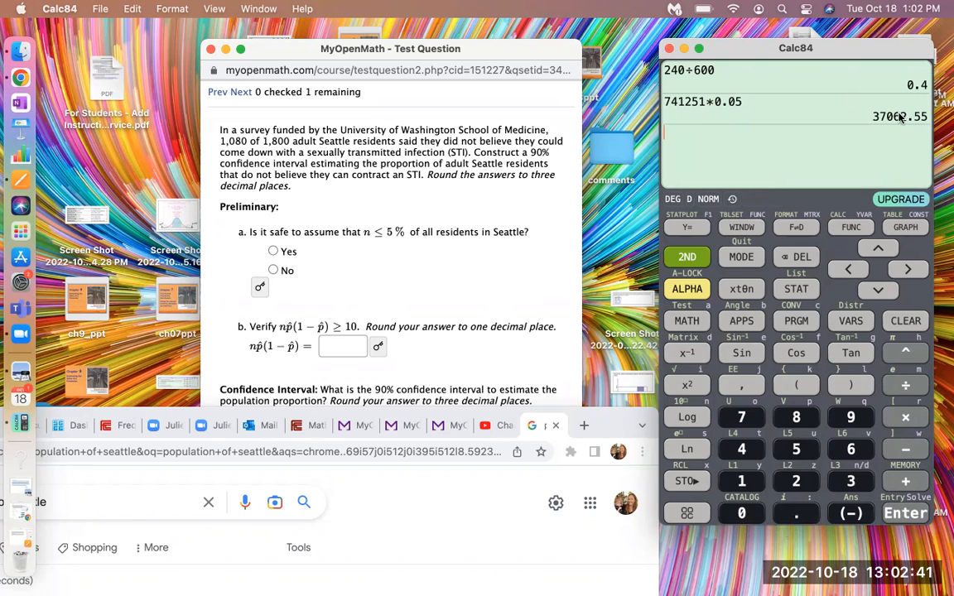
{"action": "mouse_move", "coordinate": [888, 131]}
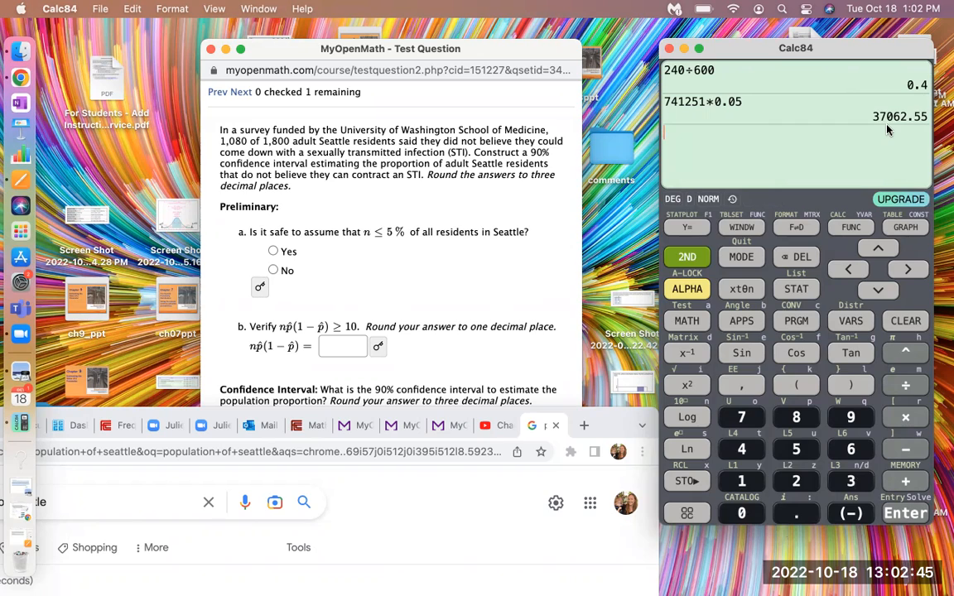
{"action": "mouse_move", "coordinate": [617, 208]}
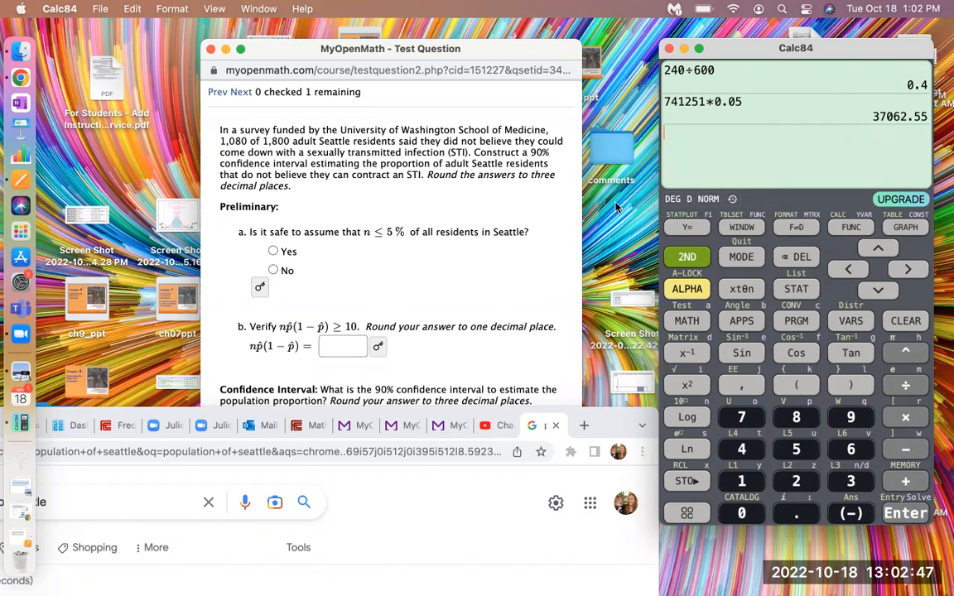
{"action": "mouse_move", "coordinate": [363, 249]}
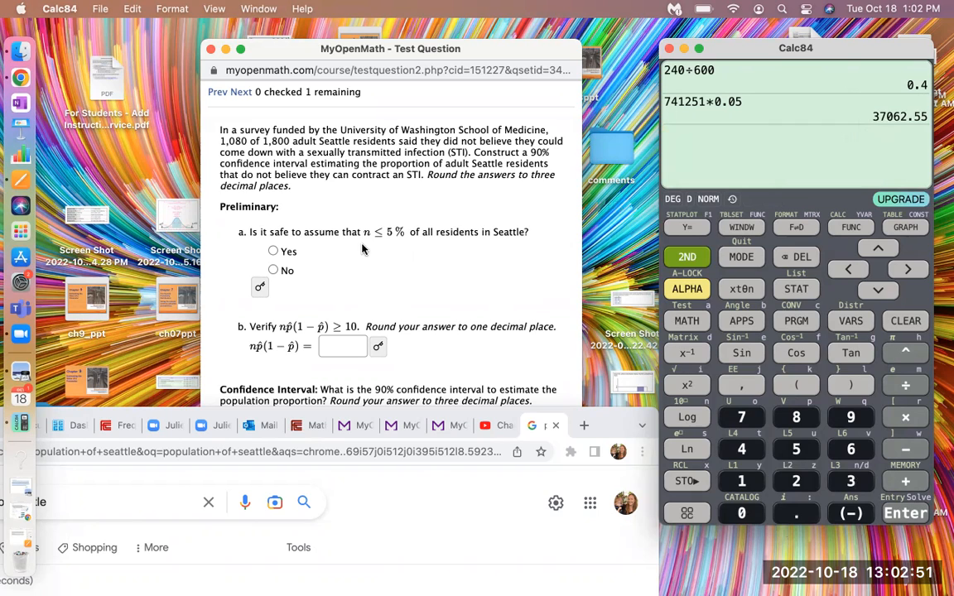
{"action": "mouse_move", "coordinate": [570, 348]}
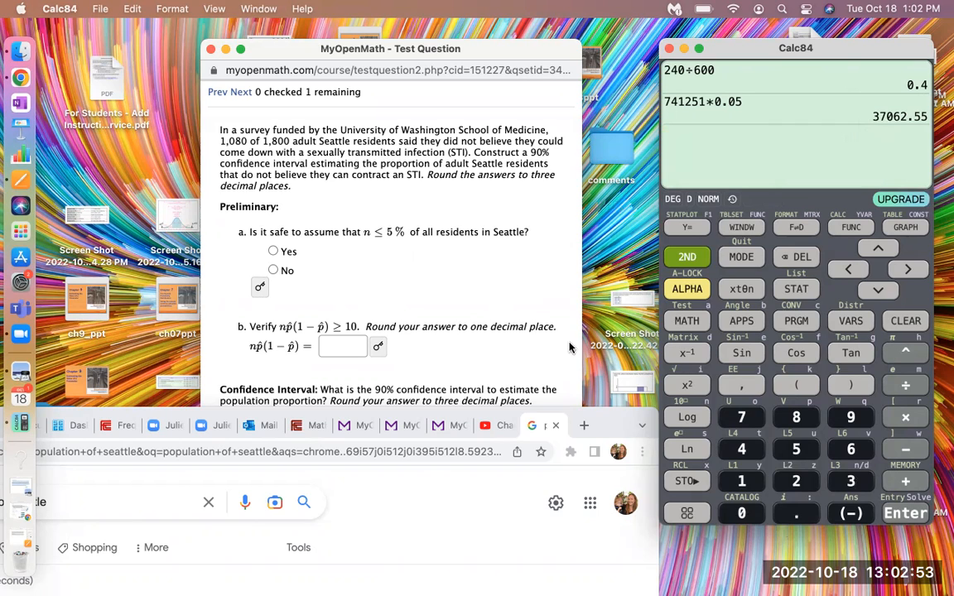
{"action": "mouse_move", "coordinate": [671, 363]}
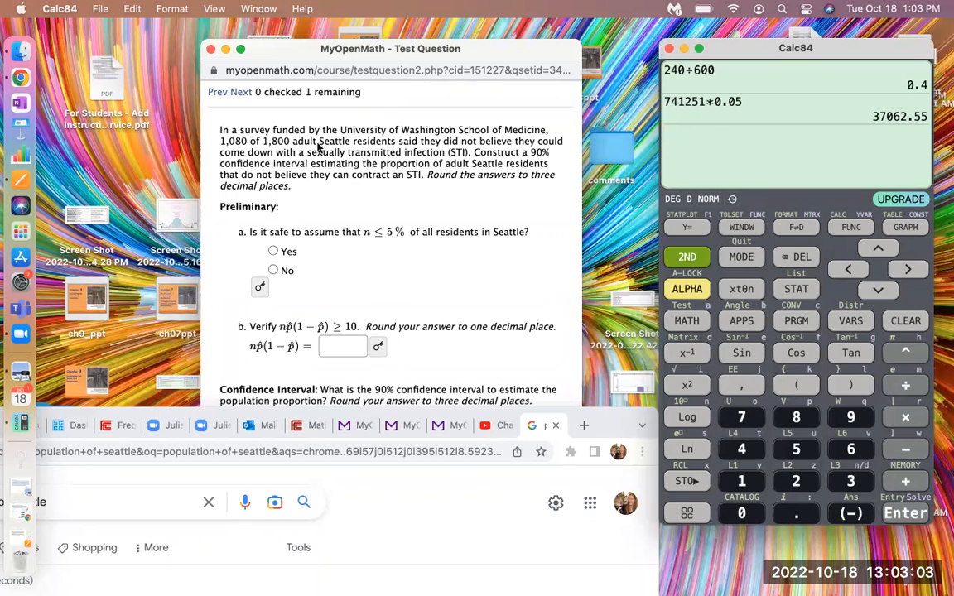
{"action": "mouse_move", "coordinate": [365, 212]}
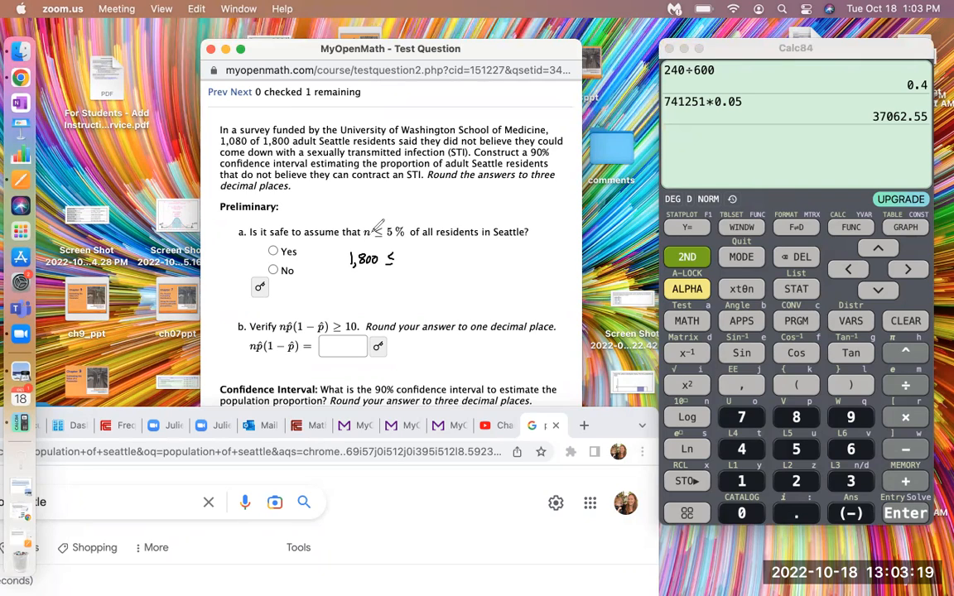
{"action": "mouse_move", "coordinate": [412, 248]}
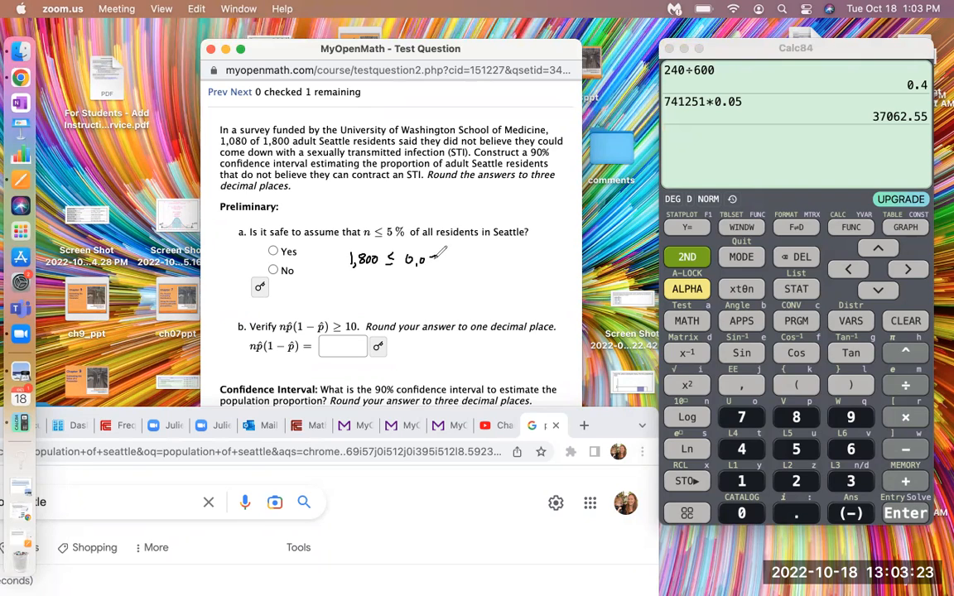
- Handwrite 1,800 ≤ 0.05(741,251), simplified to 1,800 ≤ 37,062, beside part a
{"action": "left_click_drag", "start_coordinate": [422, 259], "coordinate": [443, 260]}
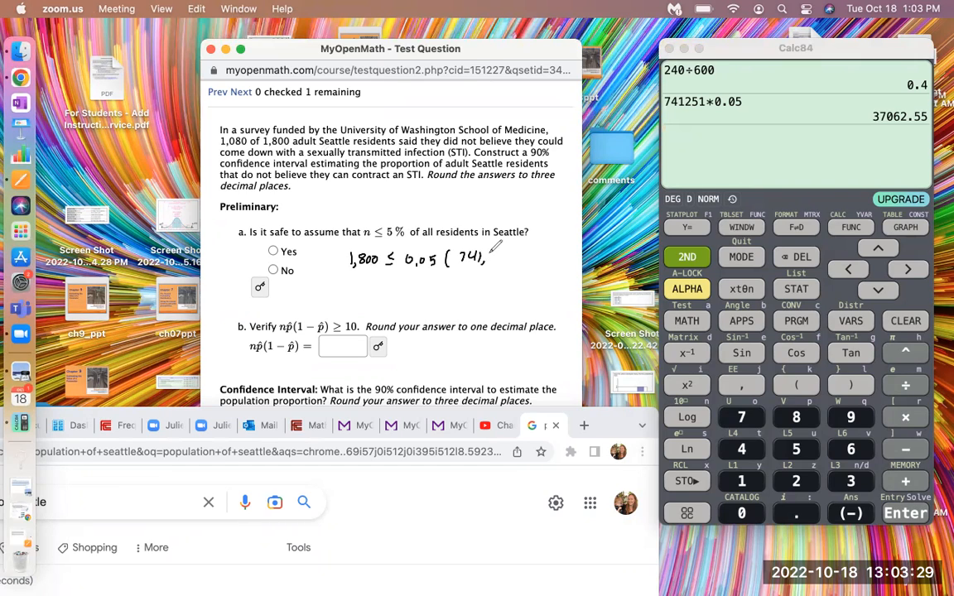
{"action": "type", "text": ",5"}
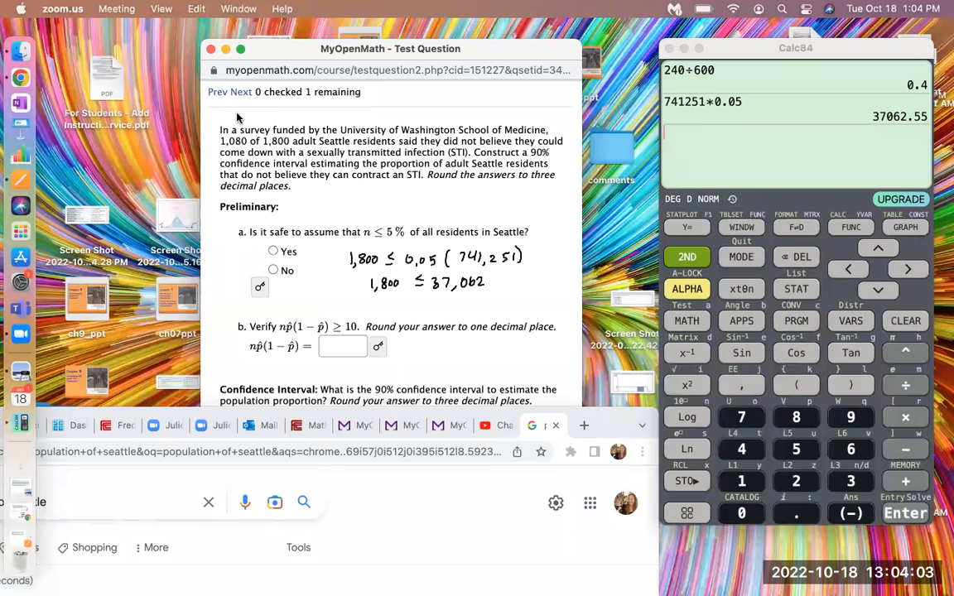
{"action": "mouse_move", "coordinate": [204, 114]}
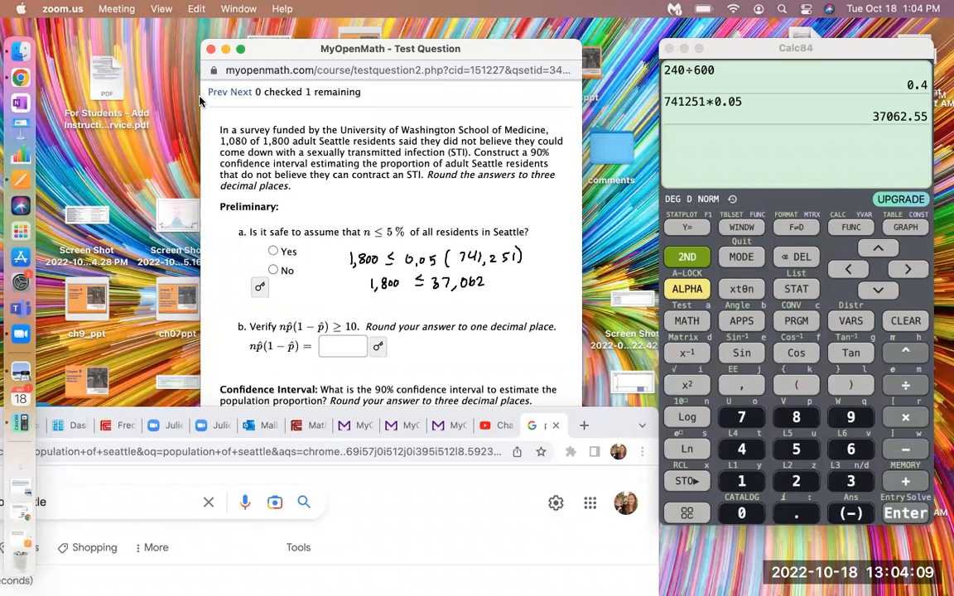
{"action": "mouse_move", "coordinate": [272, 288]}
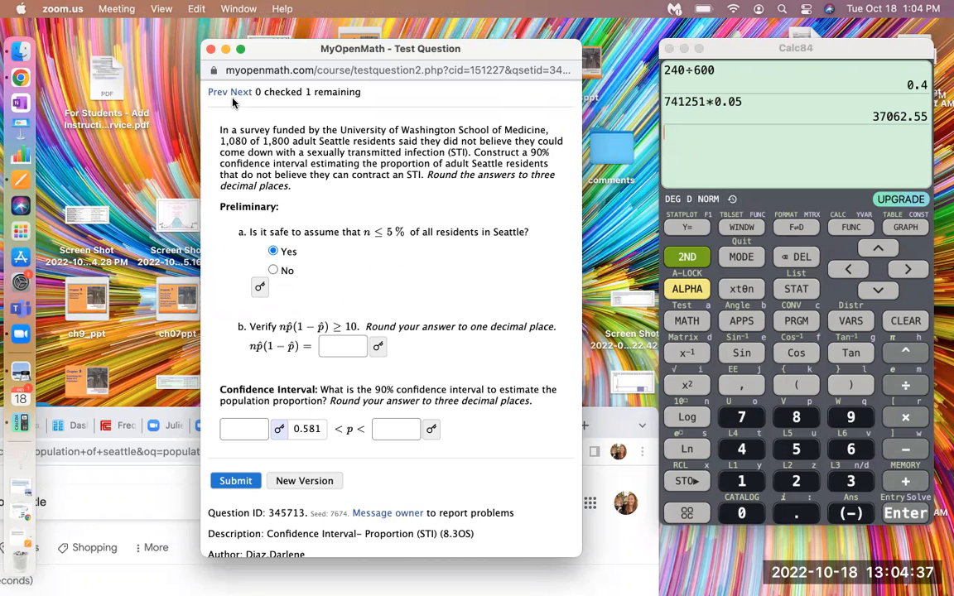
{"action": "mouse_move", "coordinate": [274, 335]}
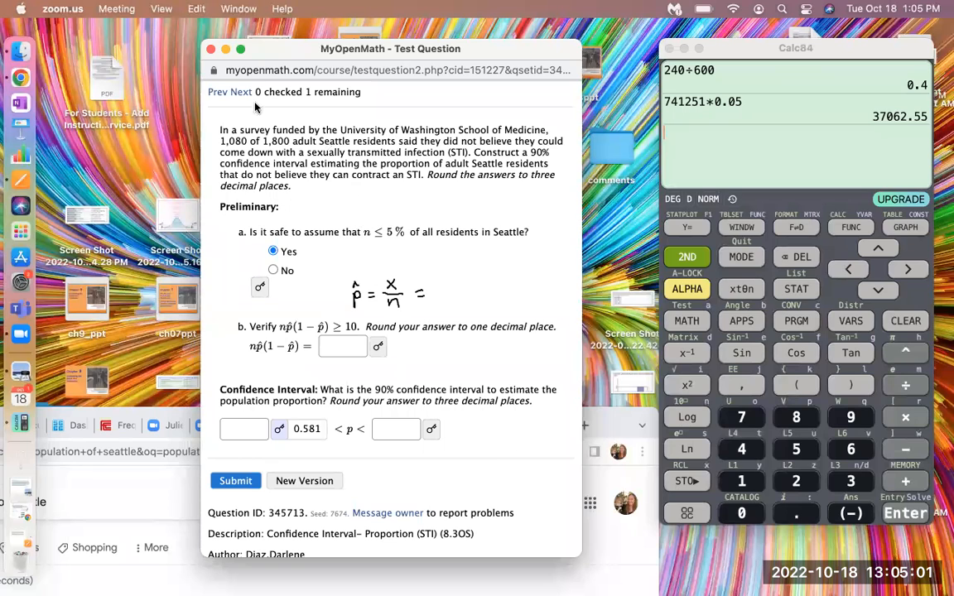
{"action": "mouse_move", "coordinate": [371, 276]}
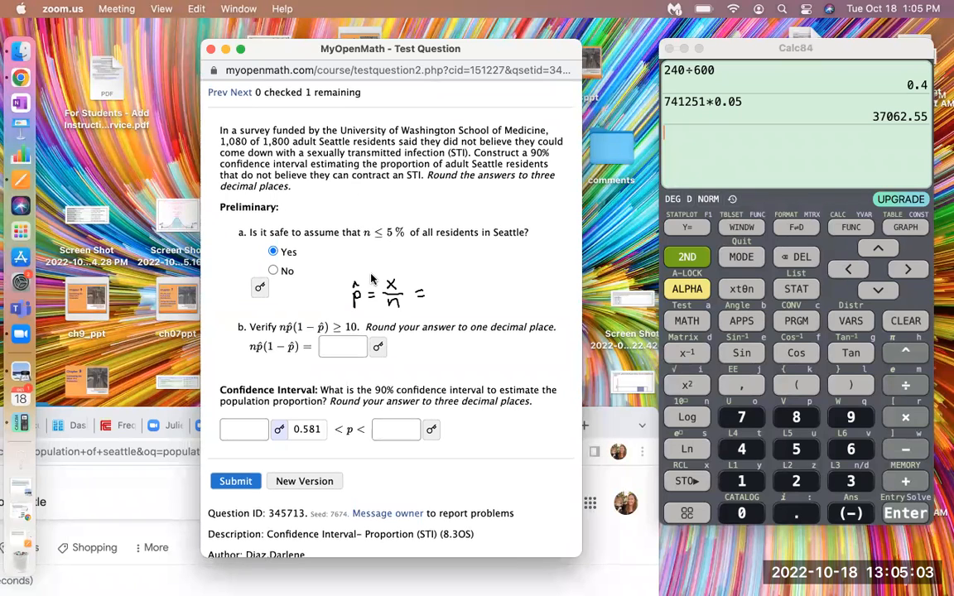
{"action": "mouse_move", "coordinate": [346, 210]}
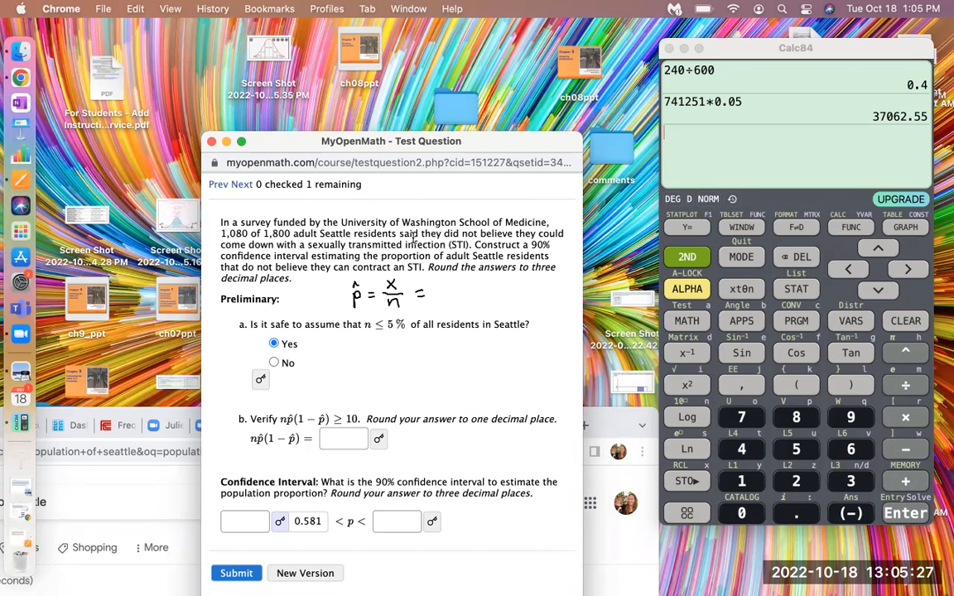
{"action": "mouse_move", "coordinate": [439, 249]}
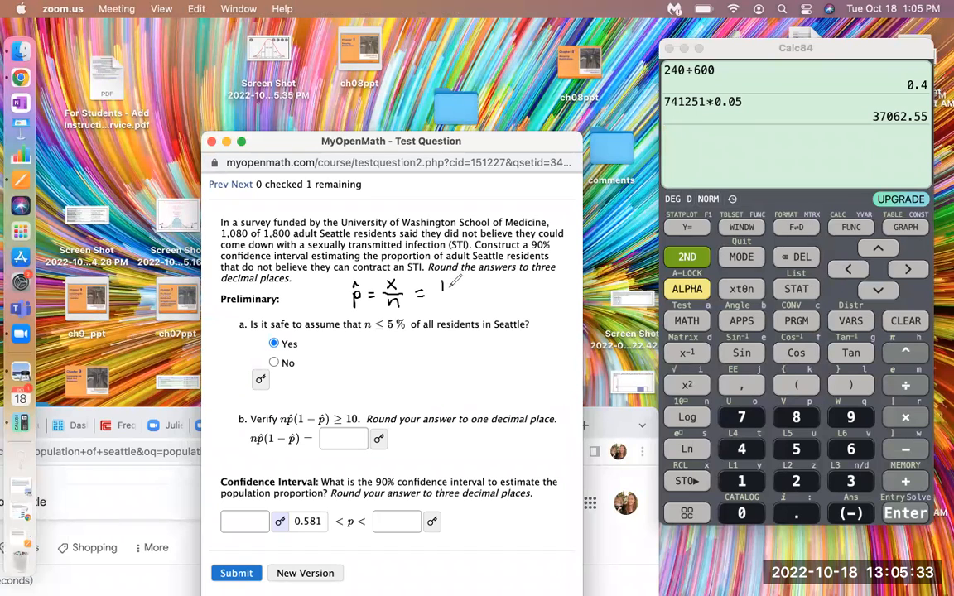
- Begin annotating p̂ = x/n = 1080/1800 beside the question
{"action": "type", "text": "100"}
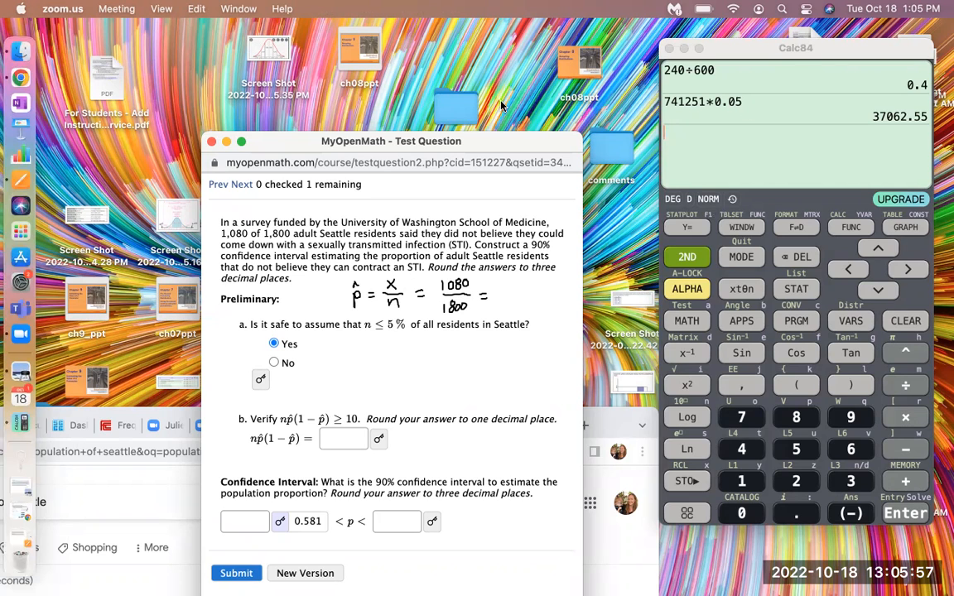
{"action": "mouse_move", "coordinate": [780, 252]}
{"action": "type", "text": "1080÷1800"}
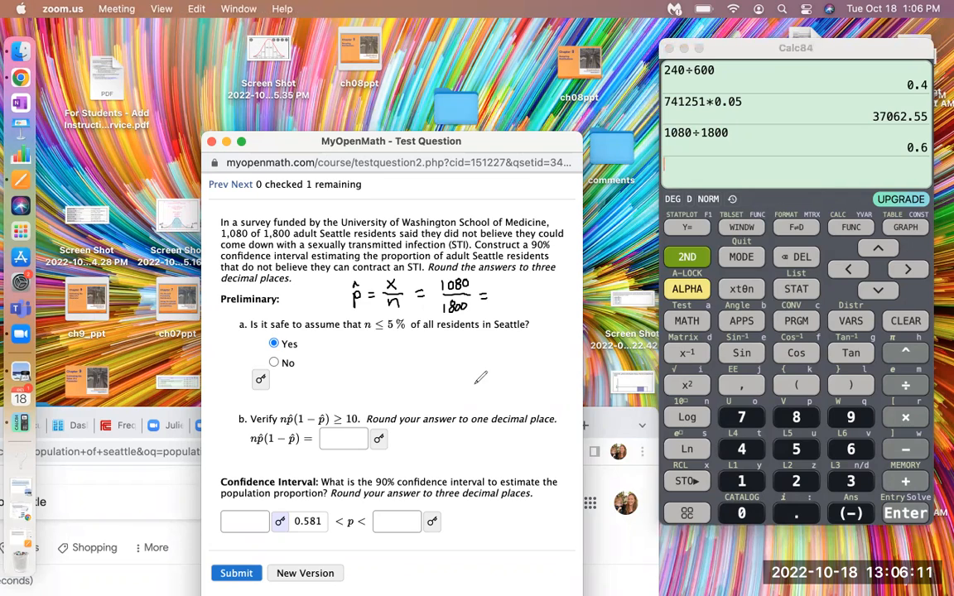
{"action": "mouse_move", "coordinate": [510, 290]}
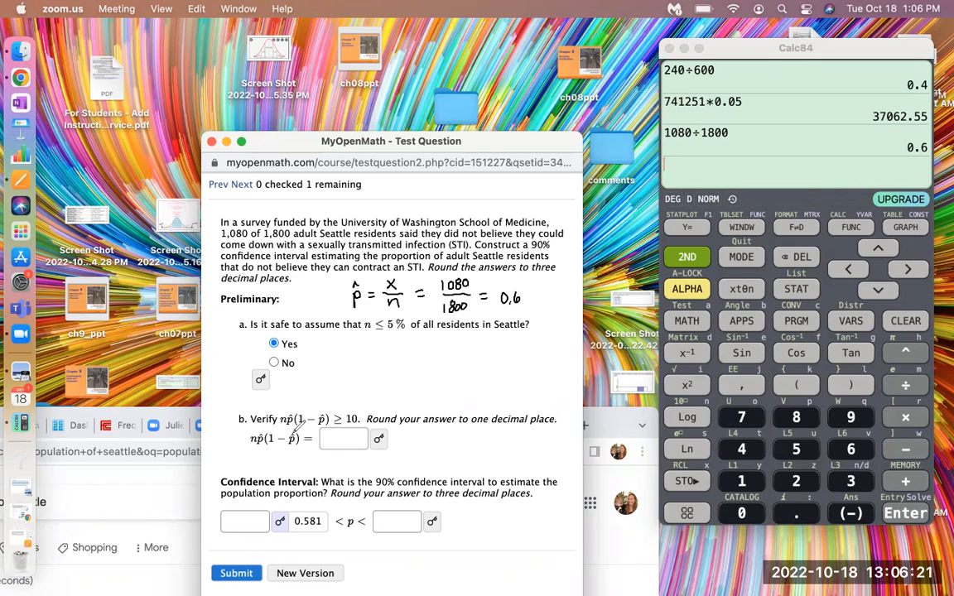
{"action": "mouse_move", "coordinate": [321, 421]}
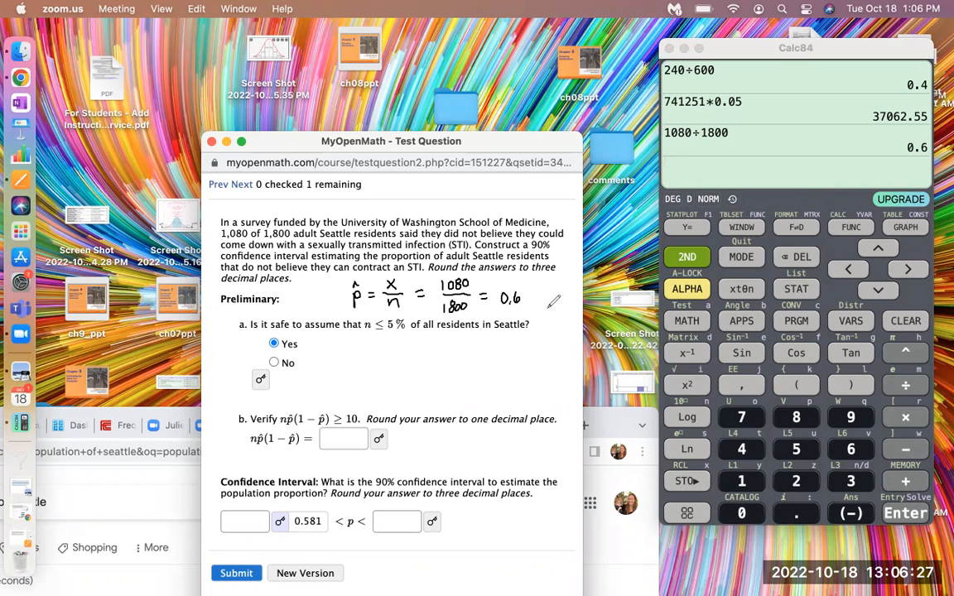
{"action": "mouse_move", "coordinate": [563, 302]}
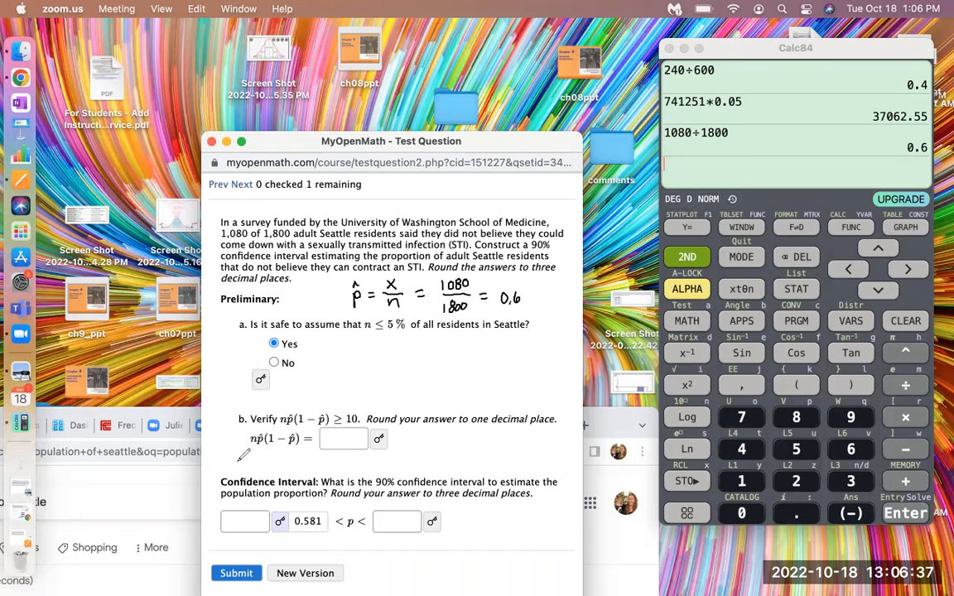
{"action": "mouse_move", "coordinate": [545, 292]}
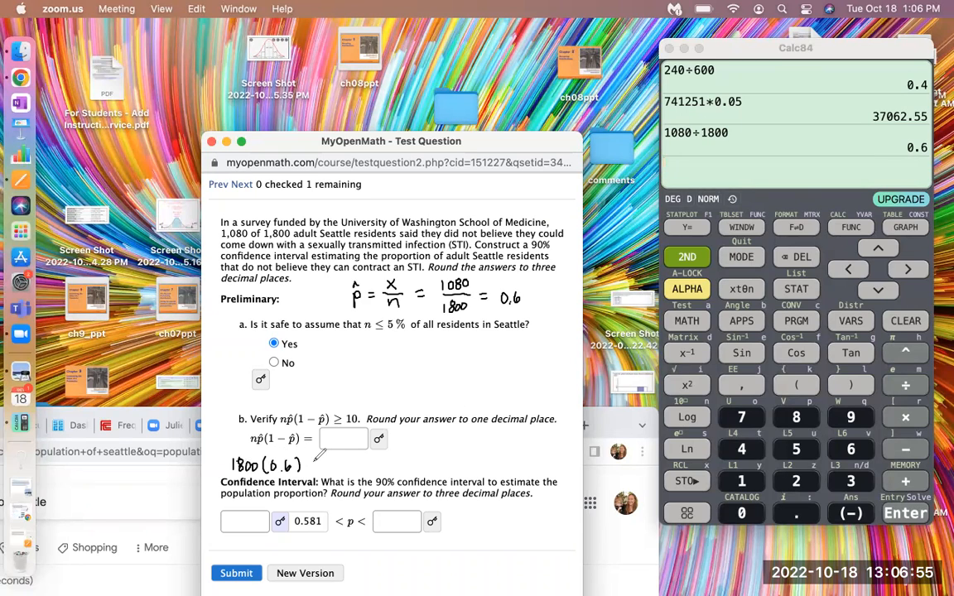
- Compute 1800 × 0.6 × (1 − 0.6) = 432 in Calc84 and clear the handwritten notes
{"action": "left_click_drag", "start_coordinate": [307, 466], "coordinate": [352, 466]}
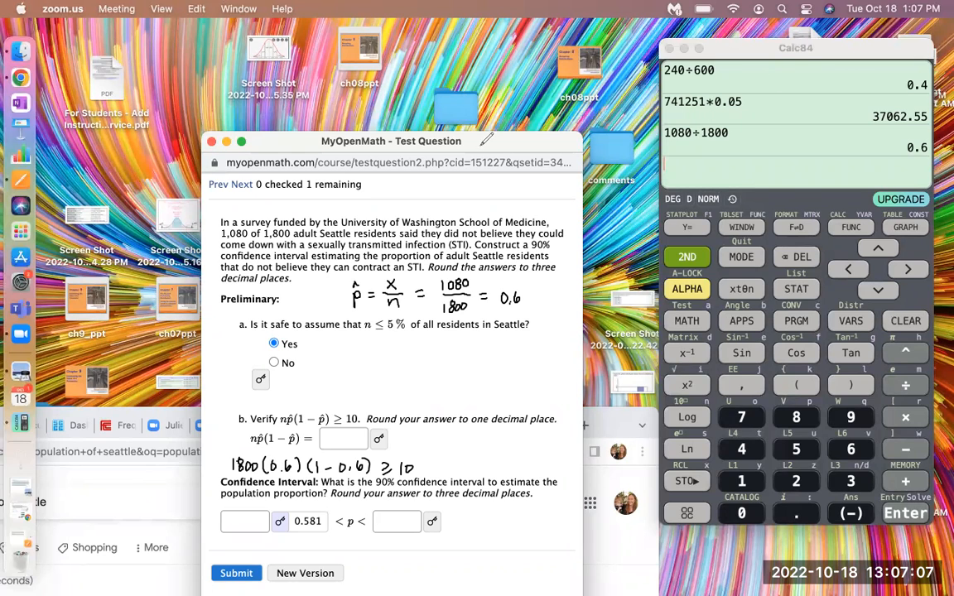
{"action": "mouse_move", "coordinate": [884, 374]}
{"action": "type", "text": "1800*0.6*("}
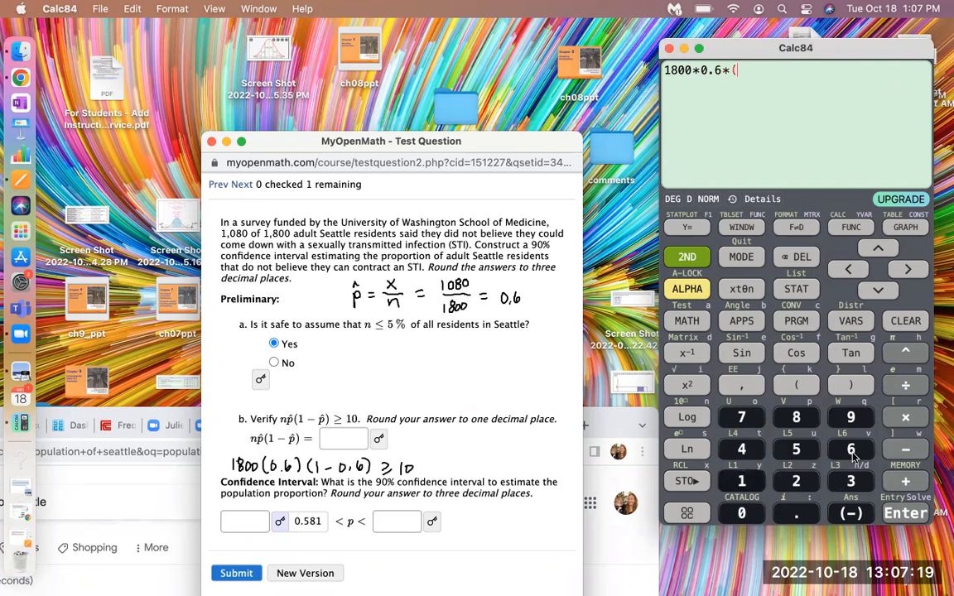
{"action": "type", "text": "1-0.6"}
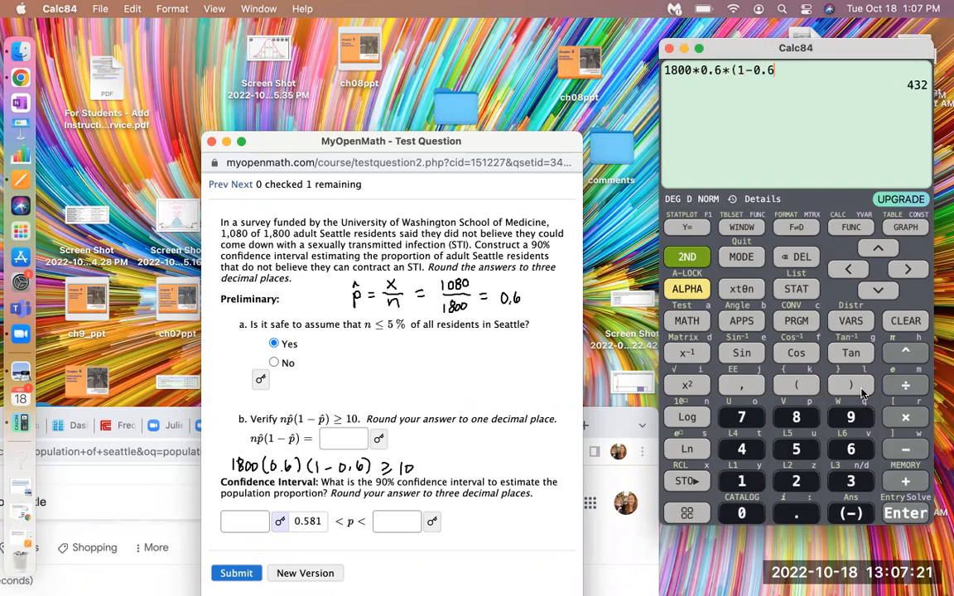
{"action": "key", "text": ")"}
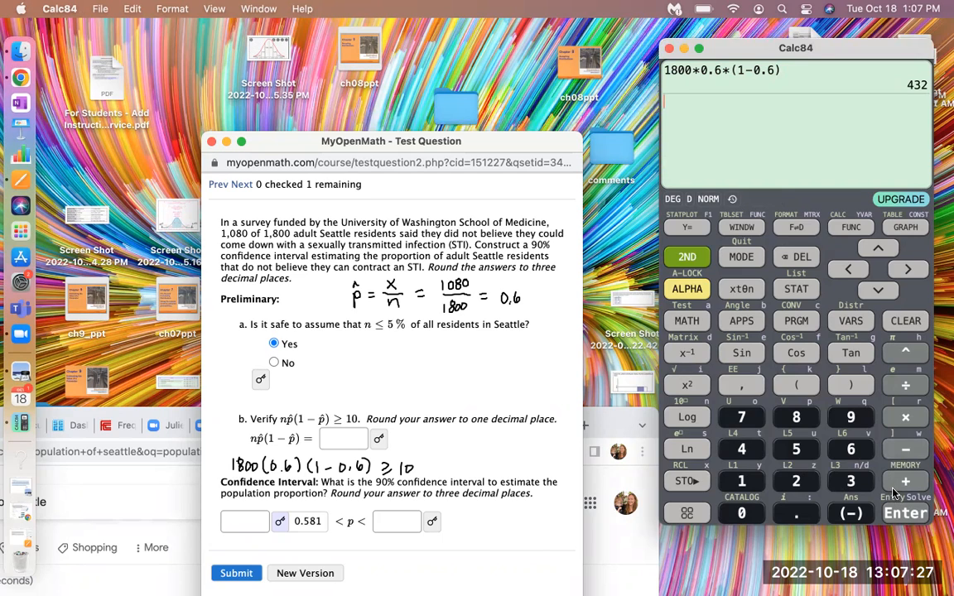
{"action": "mouse_move", "coordinate": [404, 486]}
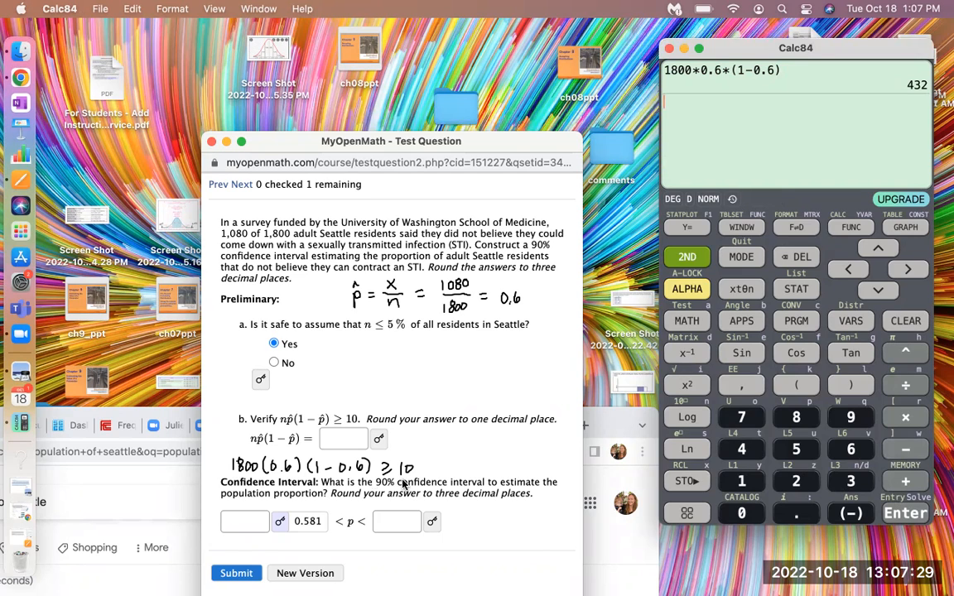
{"action": "mouse_move", "coordinate": [237, 107]}
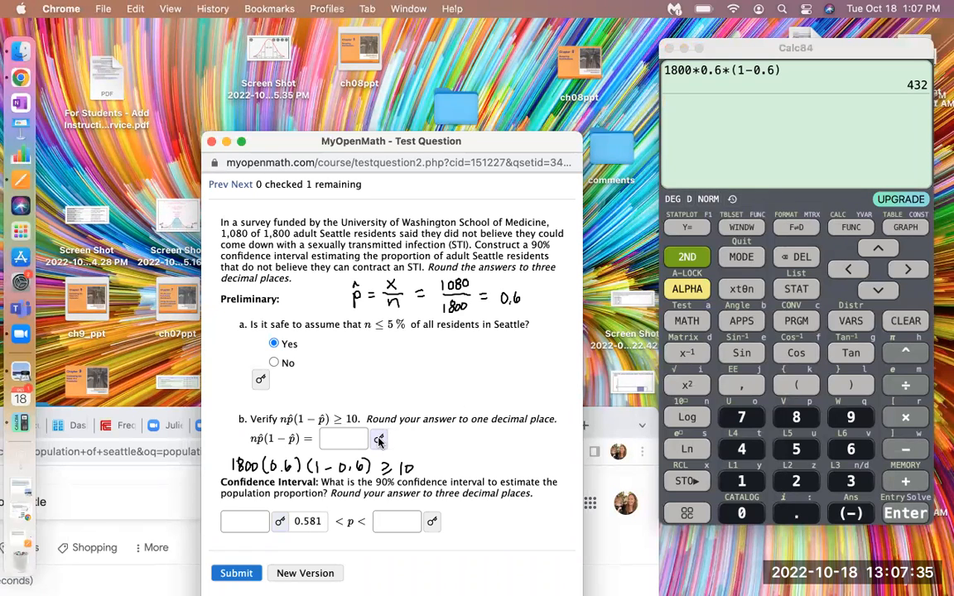
{"action": "scroll", "scroll_direction": "down", "scroll_amount": 3}
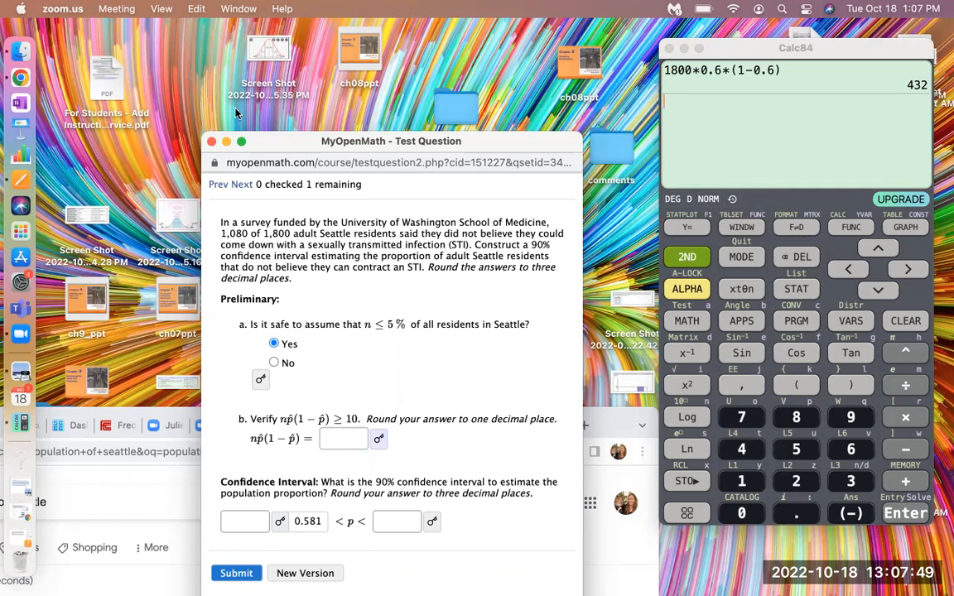
- Scroll down to show question ID 345713 and its 'Confidence Interval – Proportion (STI)' description
{"action": "scroll", "scroll_direction": "down", "scroll_amount": 3}
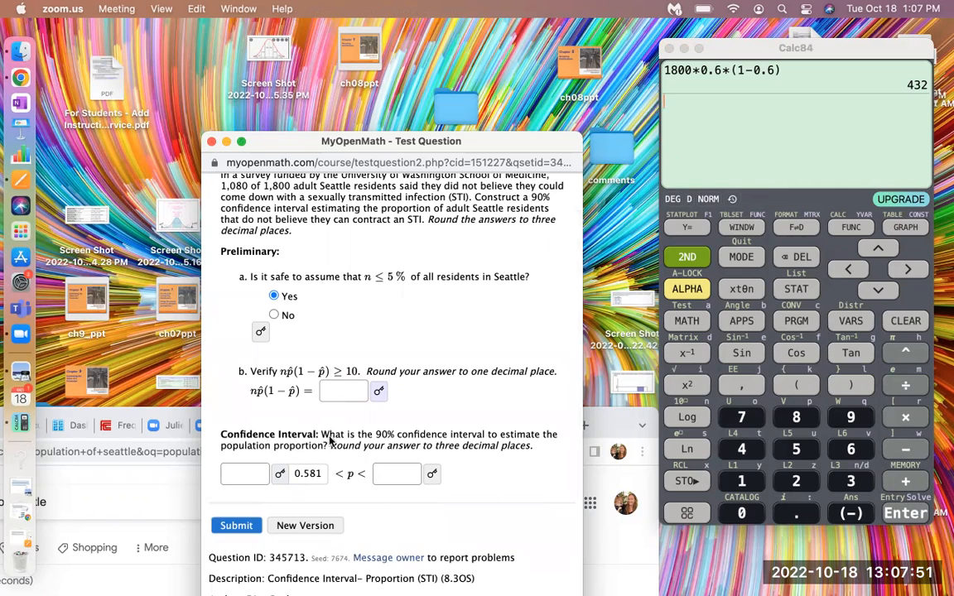
{"action": "mouse_move", "coordinate": [406, 438]}
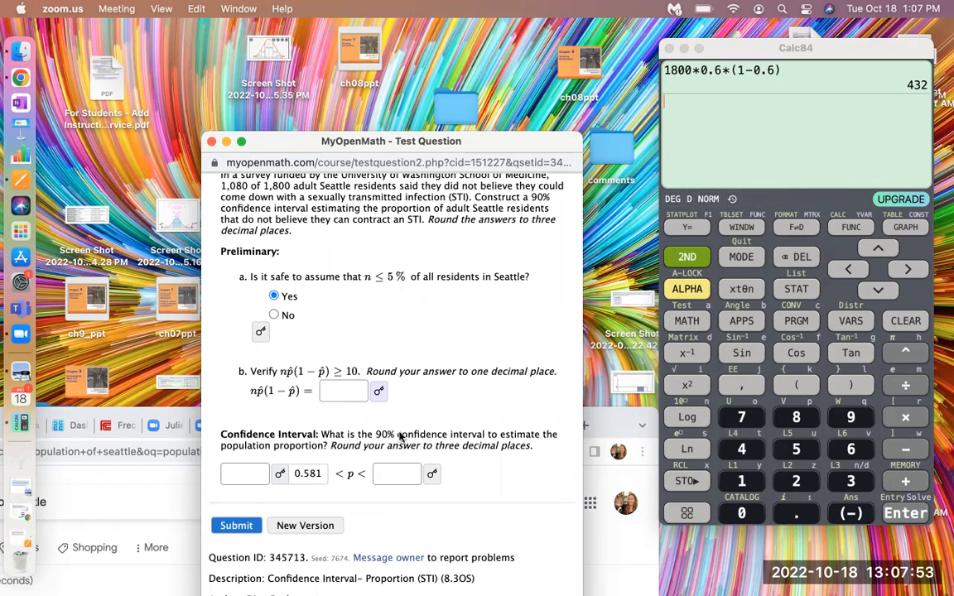
{"action": "mouse_move", "coordinate": [347, 454]}
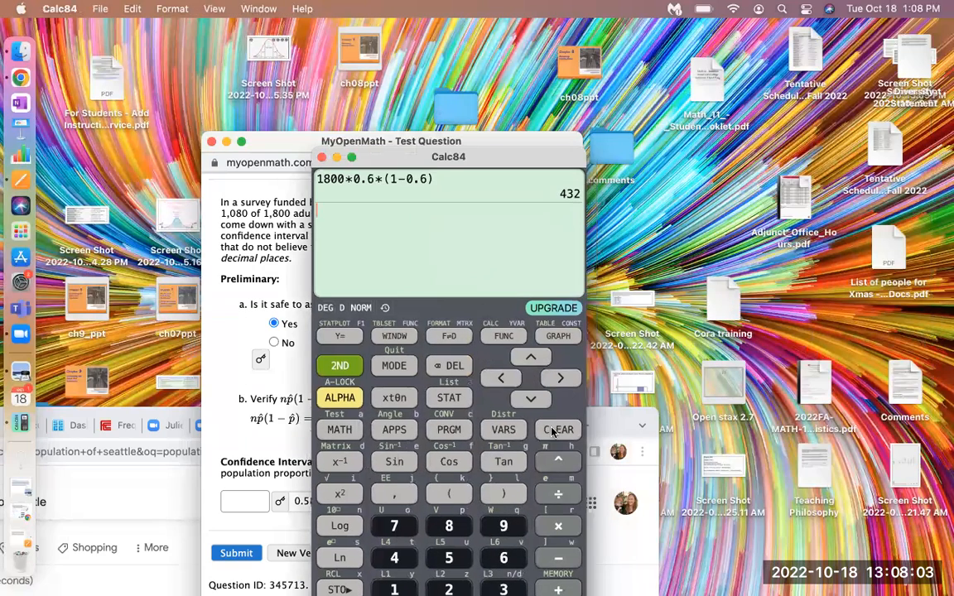
- Clear Calc84 and try 1-PropZInt from STAT TEST, dismissing the premium-only notice
{"action": "left_click", "coordinate": [557, 430]}
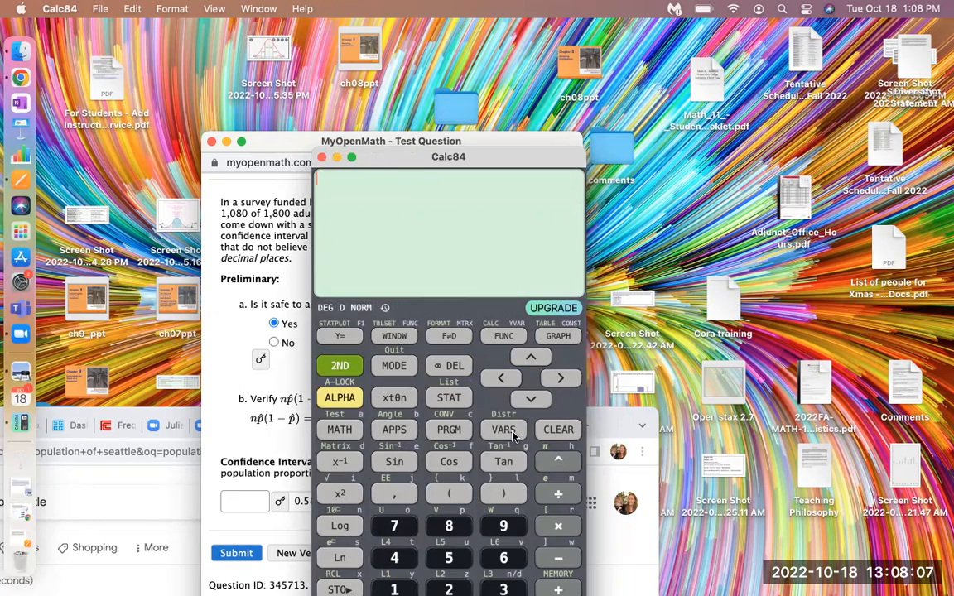
{"action": "left_click", "coordinate": [503, 430]}
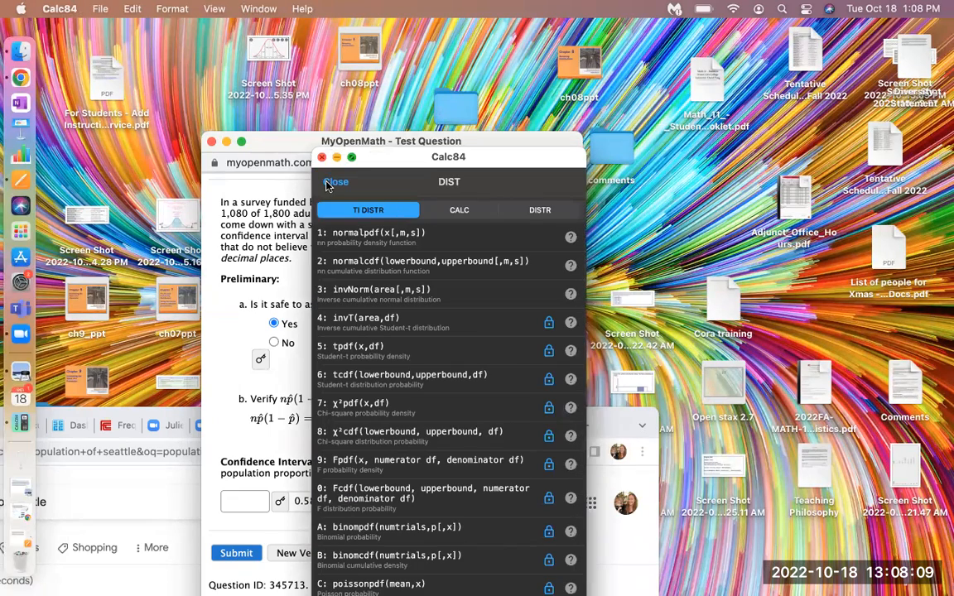
{"action": "left_click", "coordinate": [337, 181]}
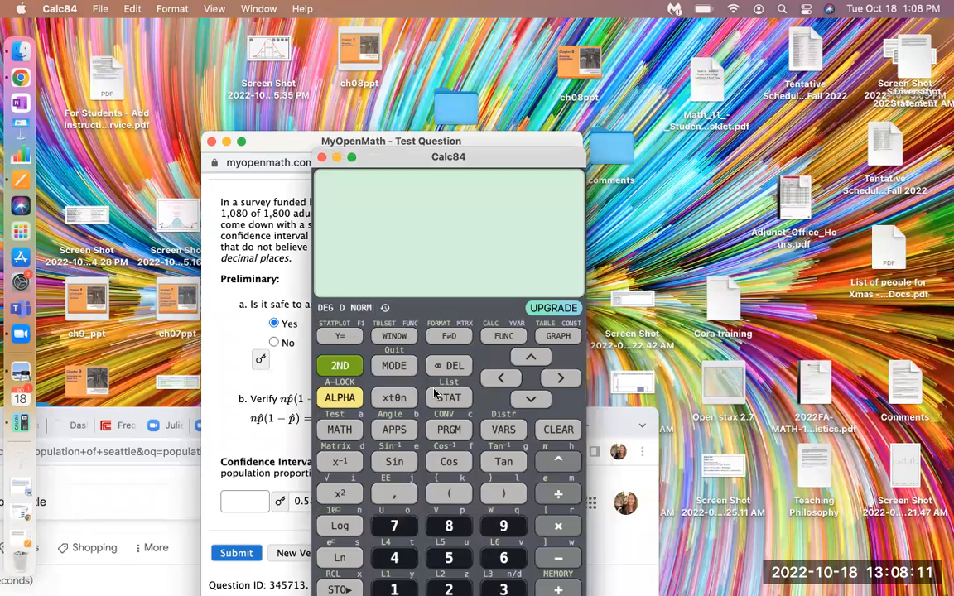
{"action": "left_click", "coordinate": [448, 397]}
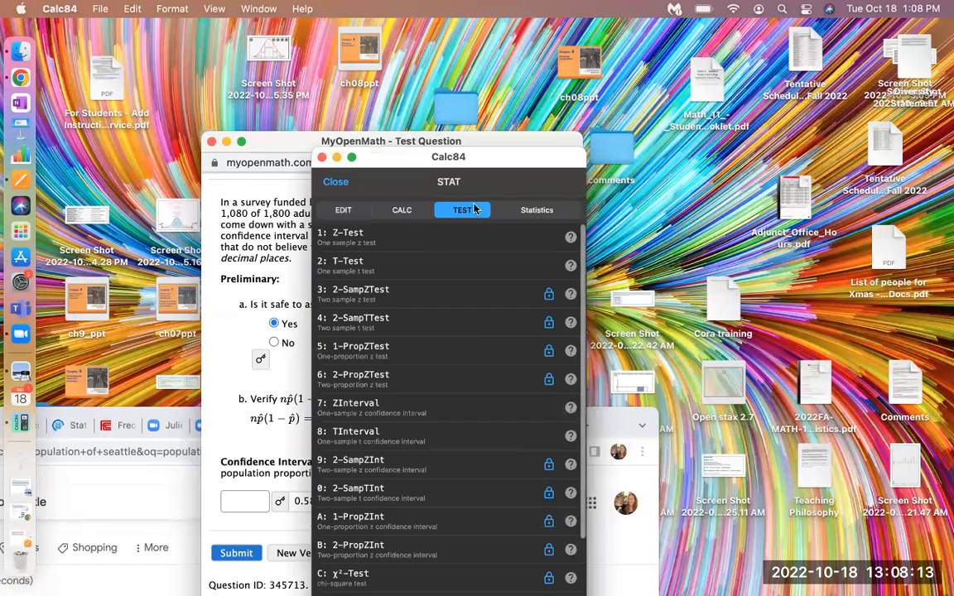
{"action": "mouse_move", "coordinate": [402, 276]}
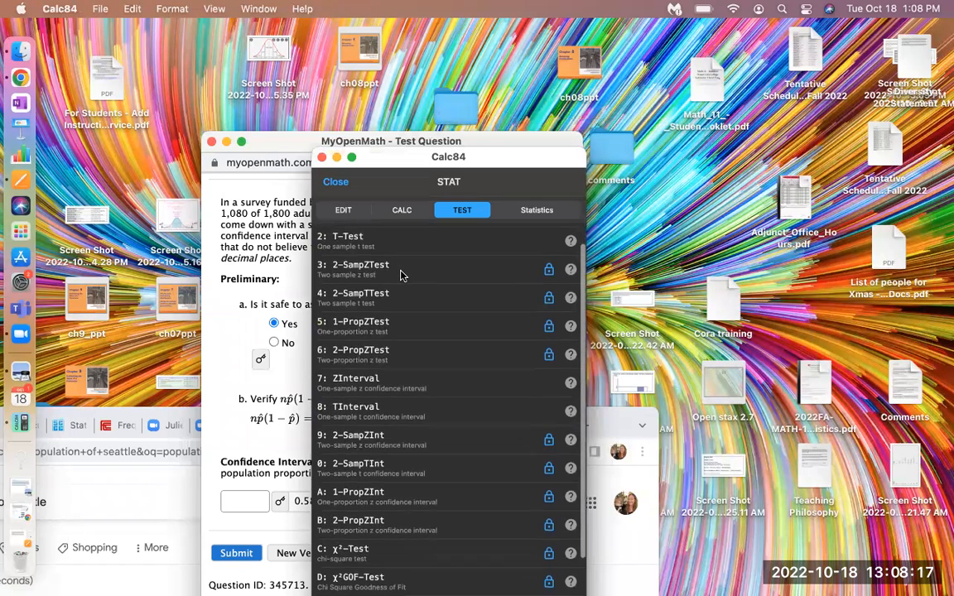
{"action": "scroll", "scroll_direction": "down", "scroll_amount": 3}
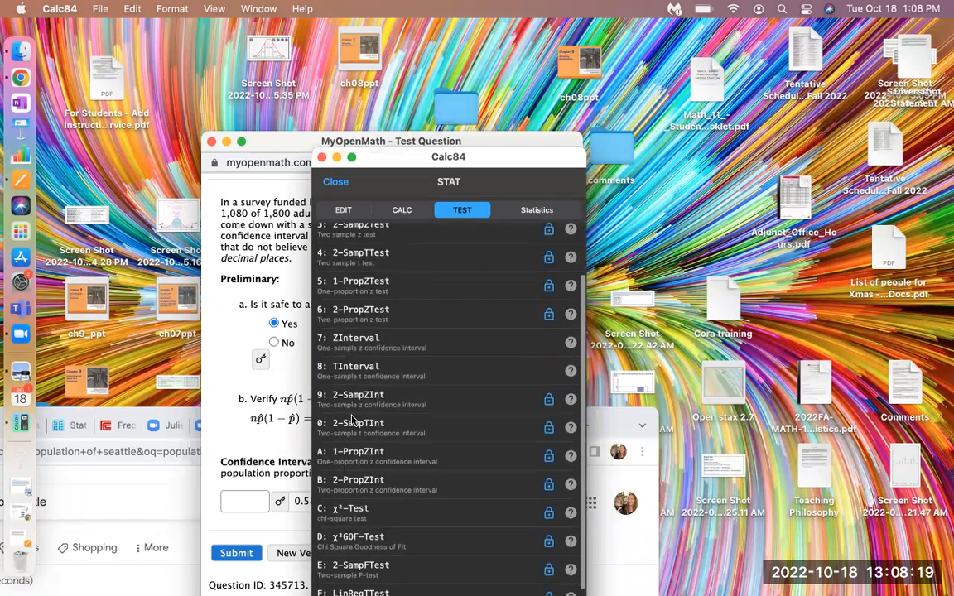
{"action": "mouse_move", "coordinate": [330, 476]}
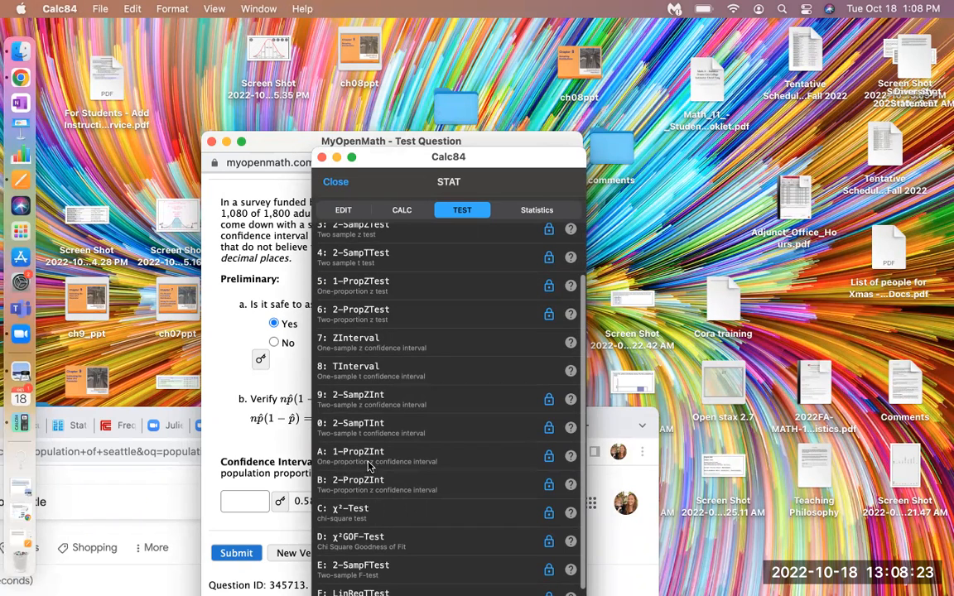
{"action": "mouse_move", "coordinate": [367, 451]}
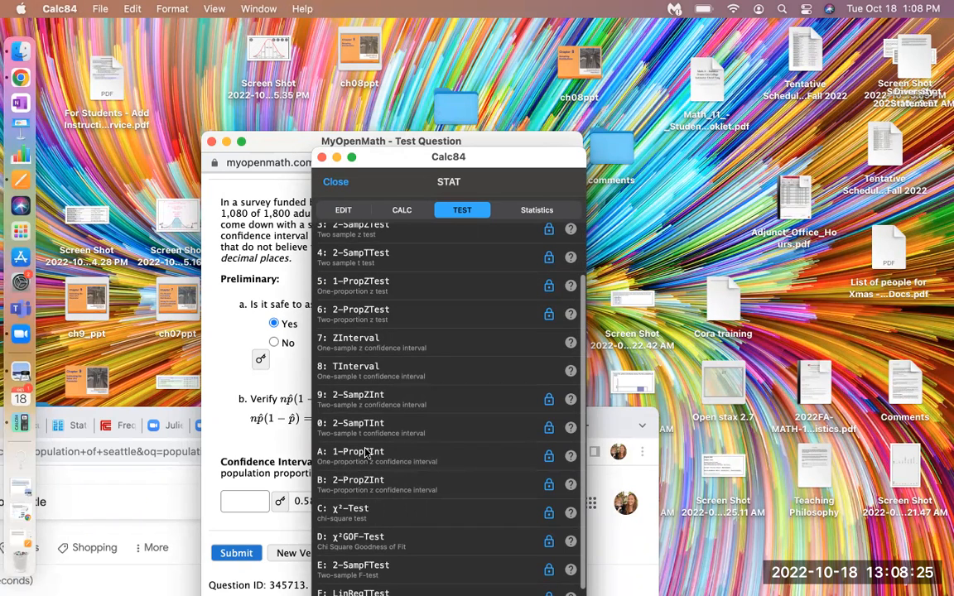
{"action": "left_click", "coordinate": [351, 451]}
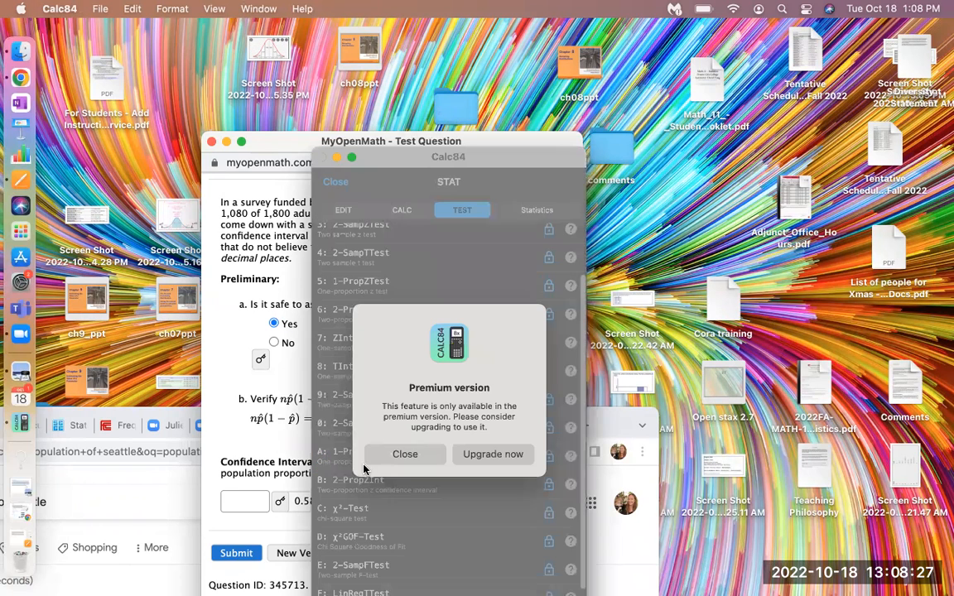
{"action": "mouse_move", "coordinate": [417, 455]}
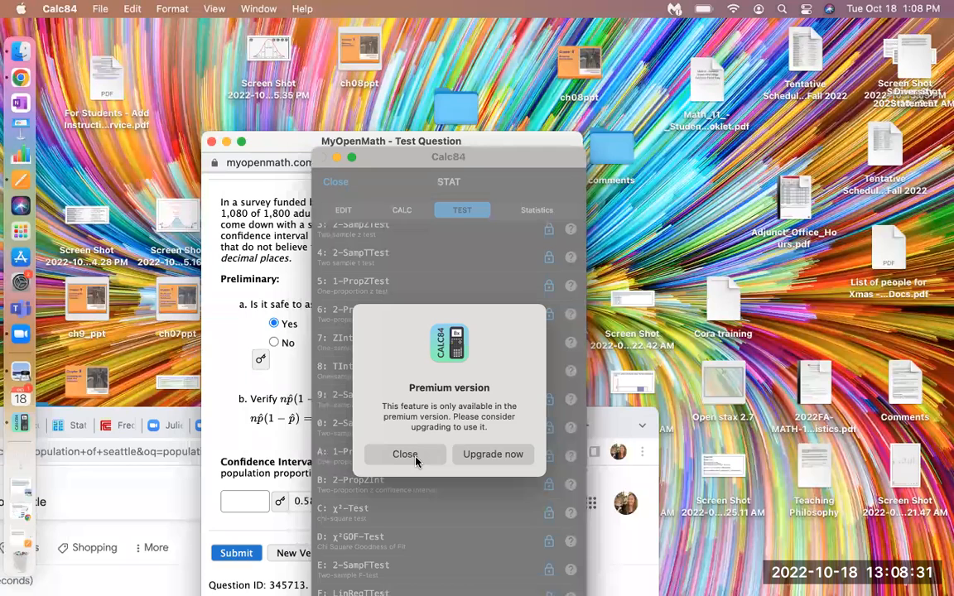
{"action": "left_click", "coordinate": [405, 455]}
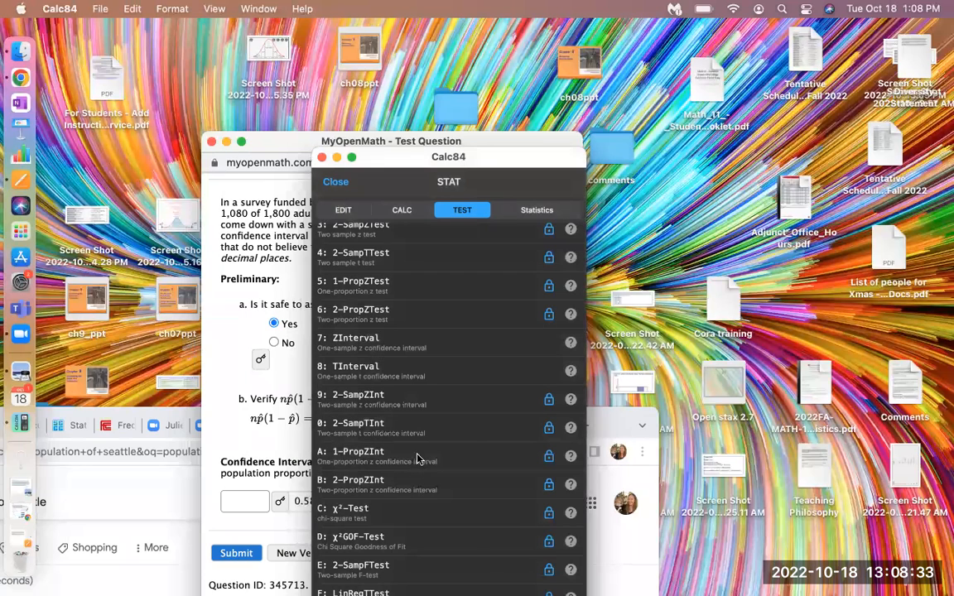
{"action": "mouse_move", "coordinate": [333, 181]}
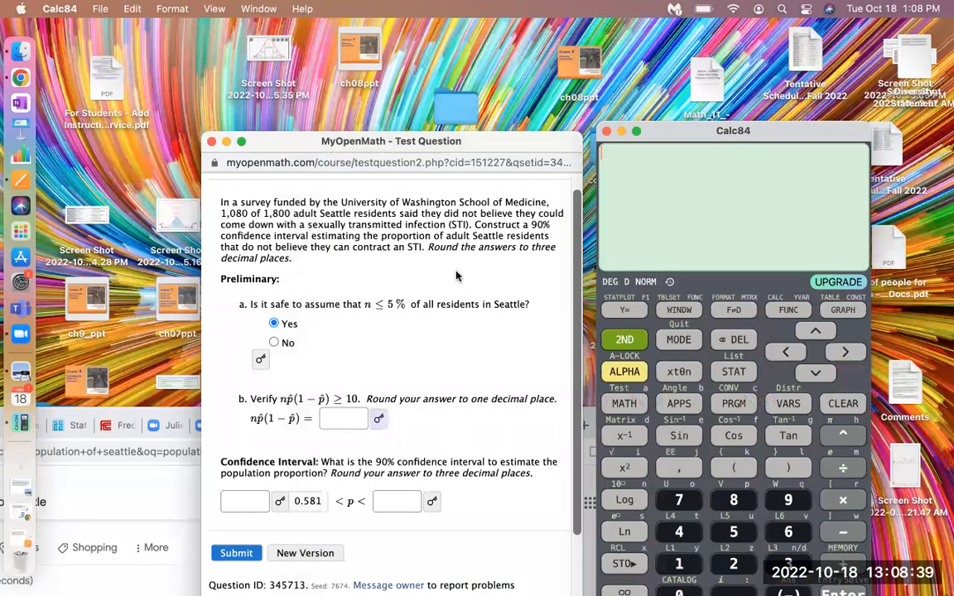
{"action": "mouse_move", "coordinate": [945, 482]}
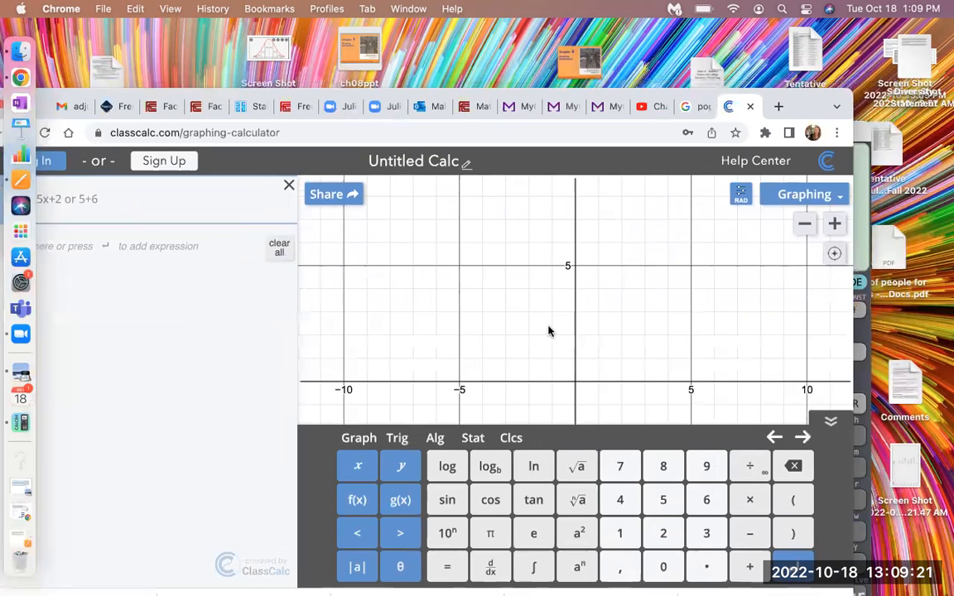
- Erase the OnePropZTest entry and insert an empty OneProportionZInterval from the Stat tests
{"action": "left_click", "coordinate": [472, 438]}
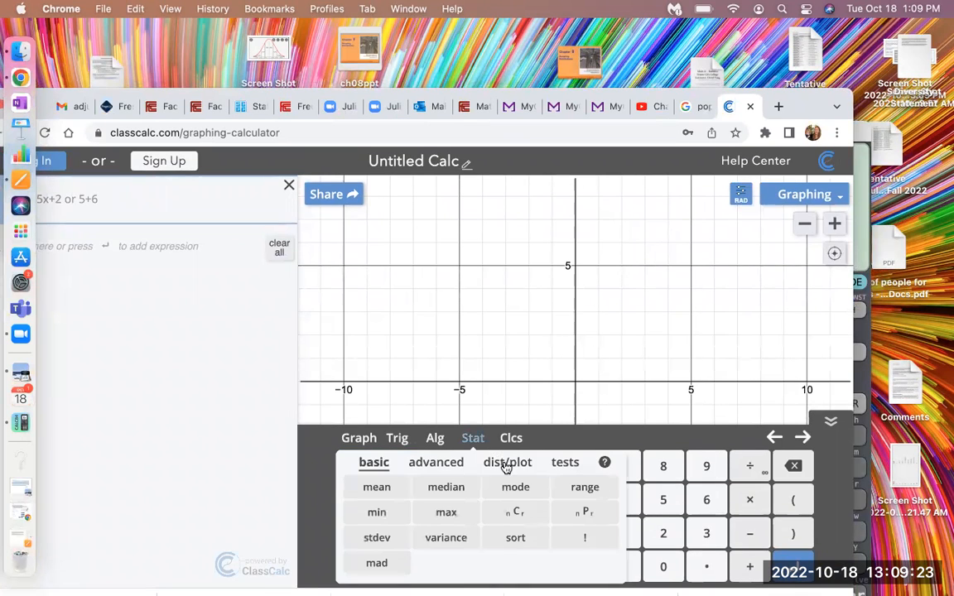
{"action": "left_click", "coordinate": [564, 462]}
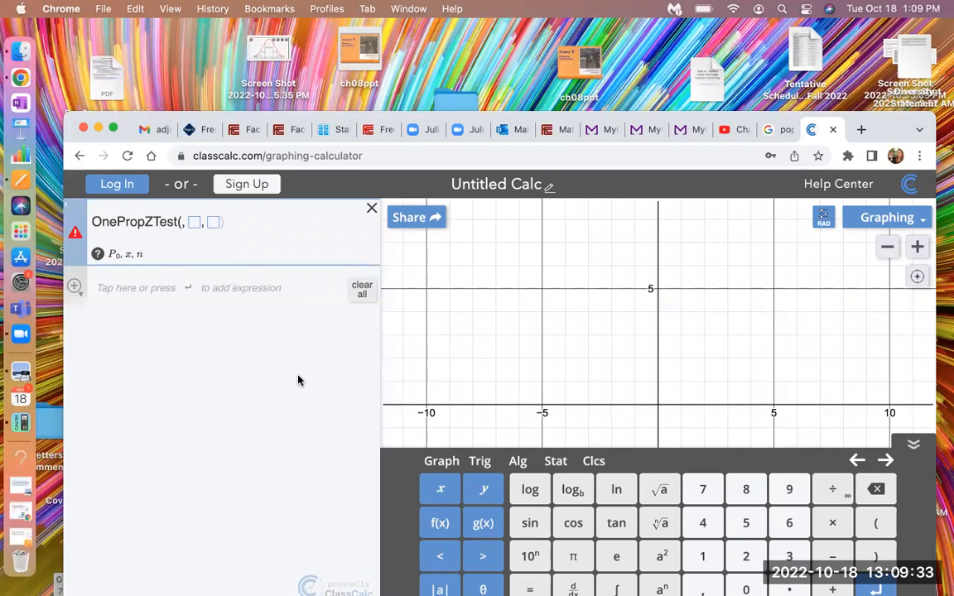
{"action": "mouse_move", "coordinate": [202, 373]}
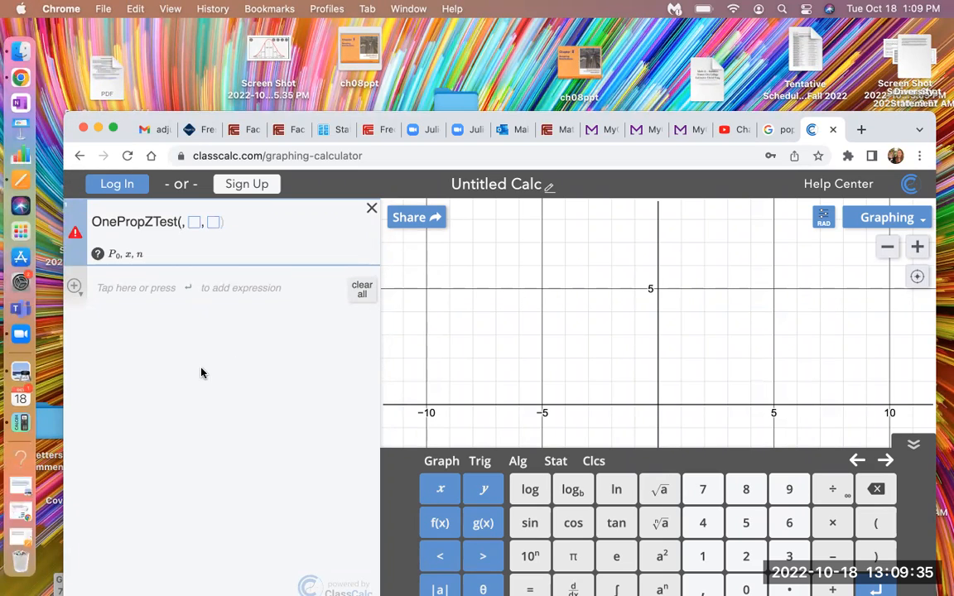
{"action": "mouse_move", "coordinate": [115, 266]}
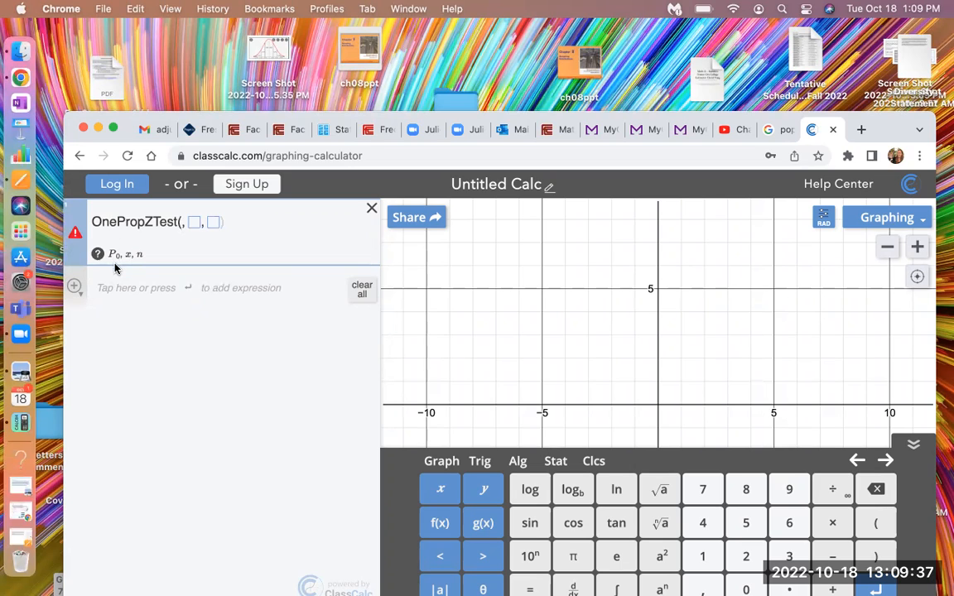
{"action": "mouse_move", "coordinate": [97, 255]}
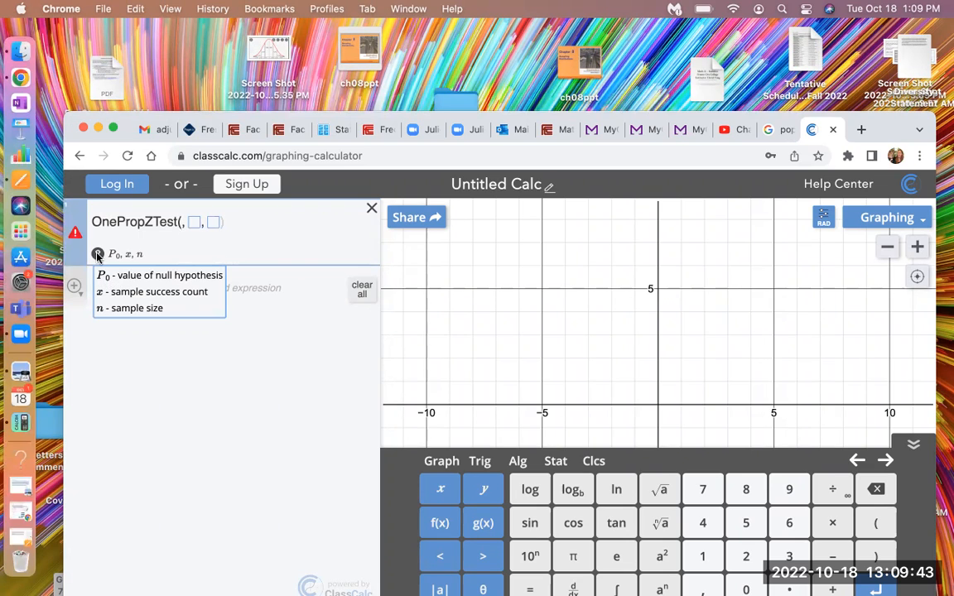
{"action": "left_click", "coordinate": [197, 221]}
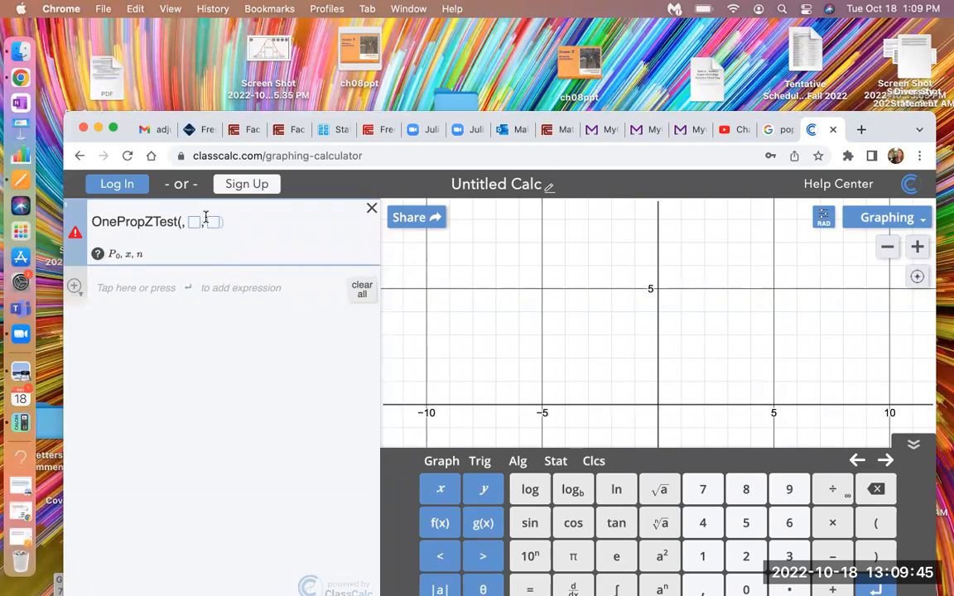
{"action": "left_click", "coordinate": [361, 289]}
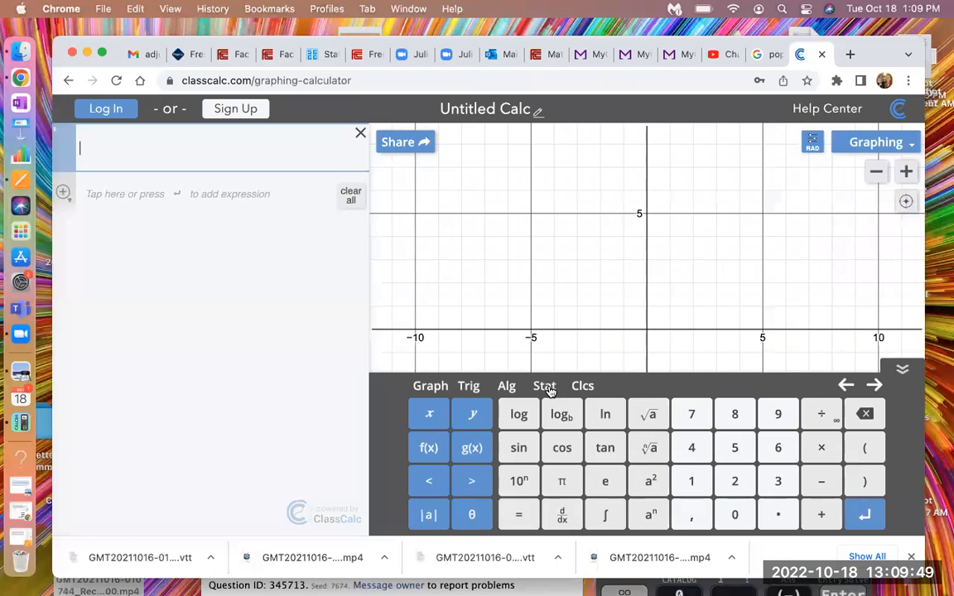
{"action": "left_click", "coordinate": [544, 386]}
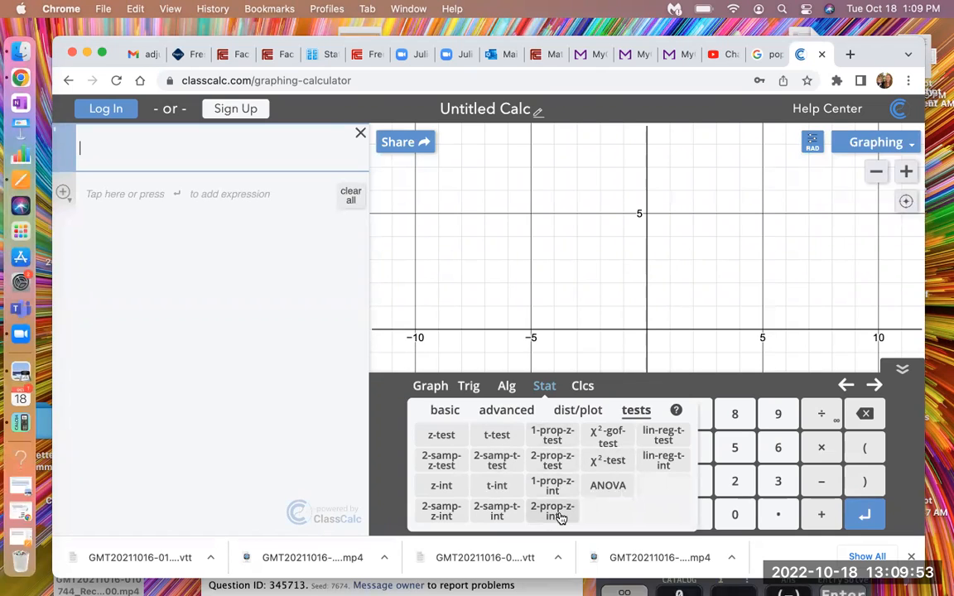
{"action": "mouse_move", "coordinate": [552, 485]}
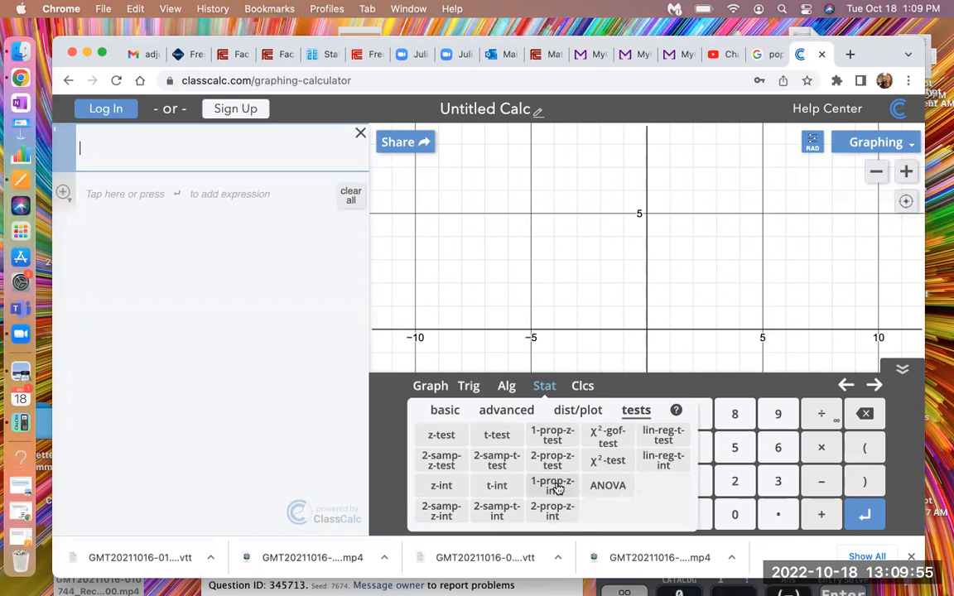
{"action": "left_click", "coordinate": [550, 487]}
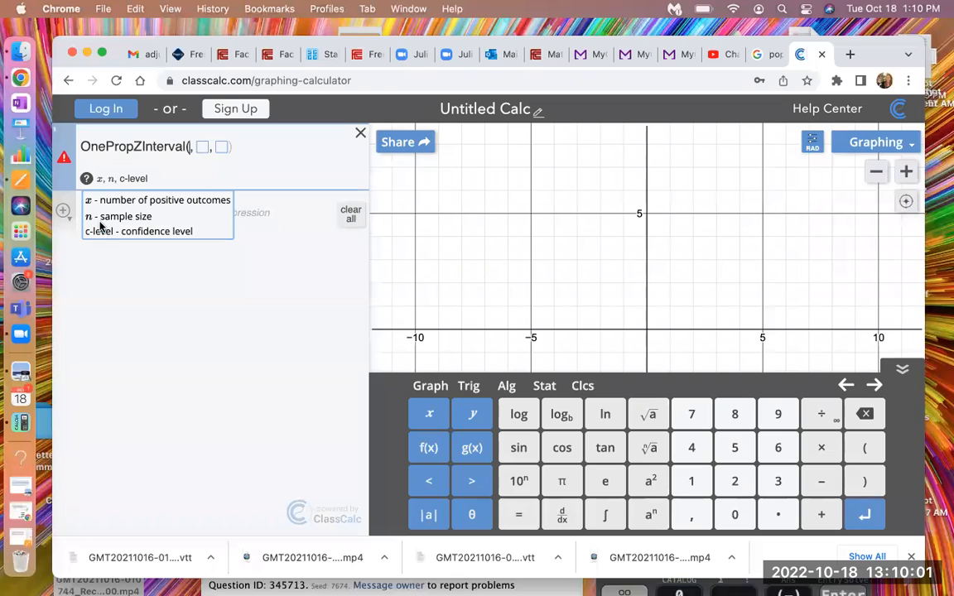
{"action": "mouse_move", "coordinate": [92, 206]}
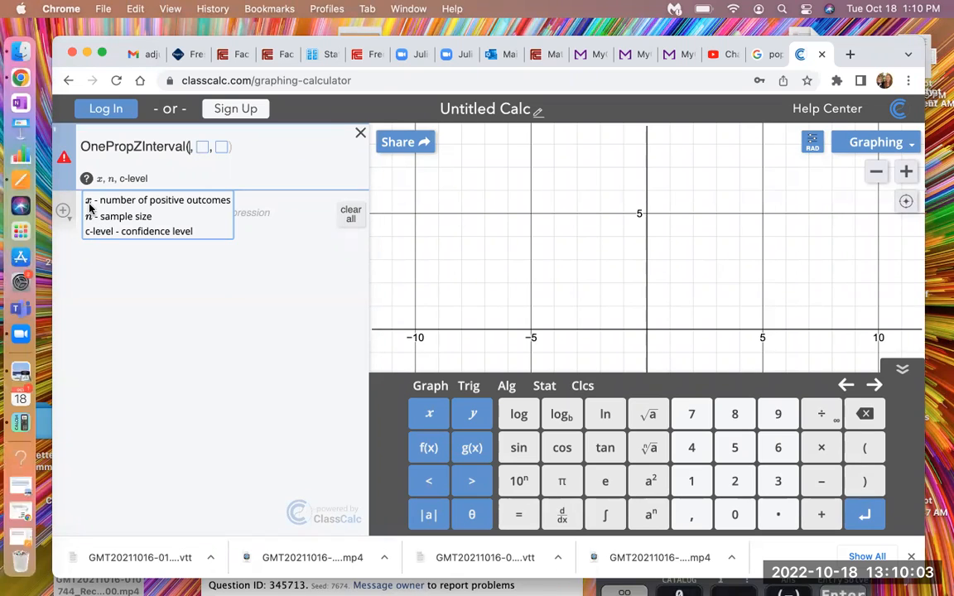
{"action": "mouse_move", "coordinate": [199, 206]}
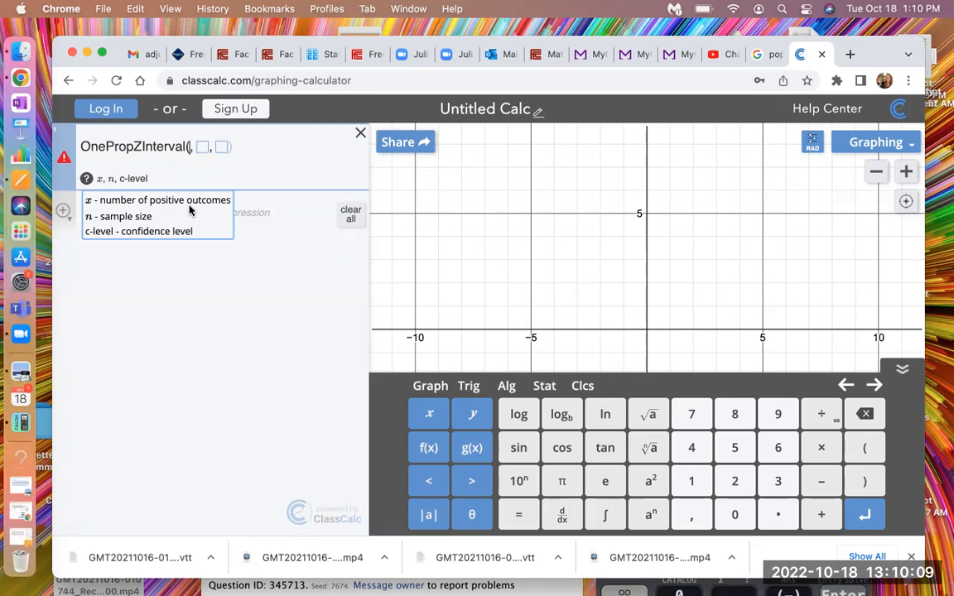
{"action": "mouse_move", "coordinate": [185, 210]}
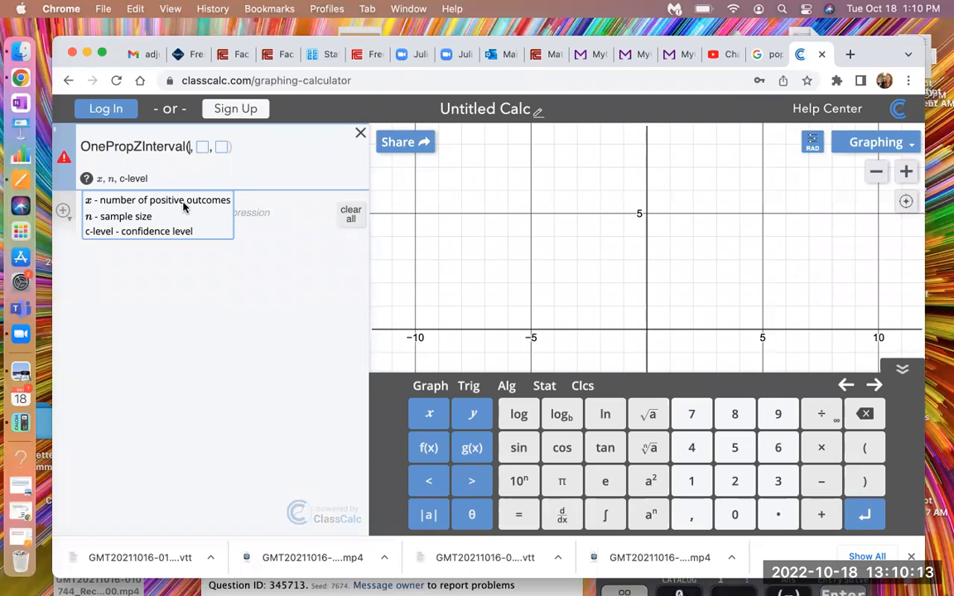
{"action": "mouse_move", "coordinate": [129, 203]}
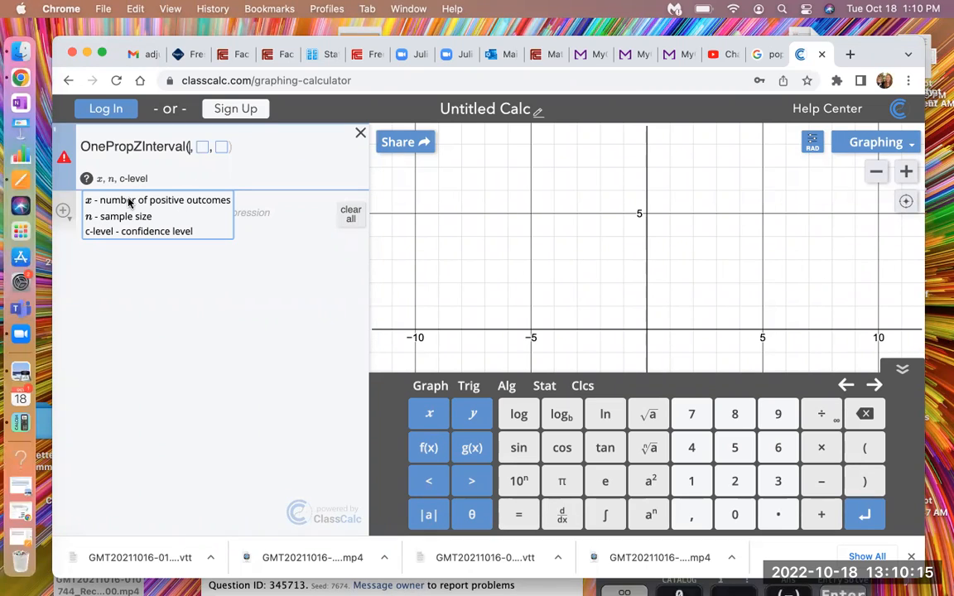
- Enter OnePropZInterval(1080, 1800, .90), giving 0.581007 < p < 0.618993
{"action": "type", "text": "1080"}
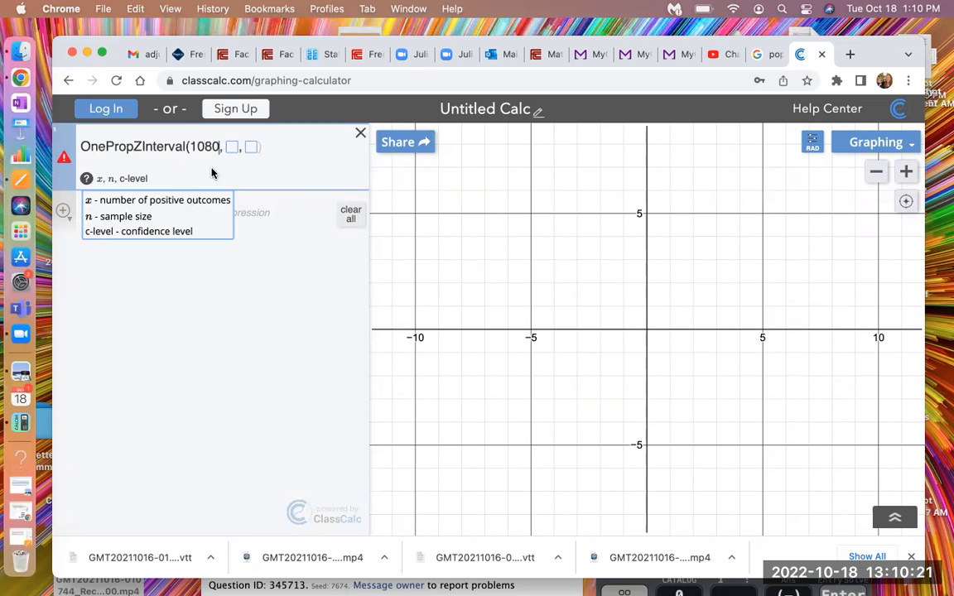
{"action": "left_click", "coordinate": [233, 146]}
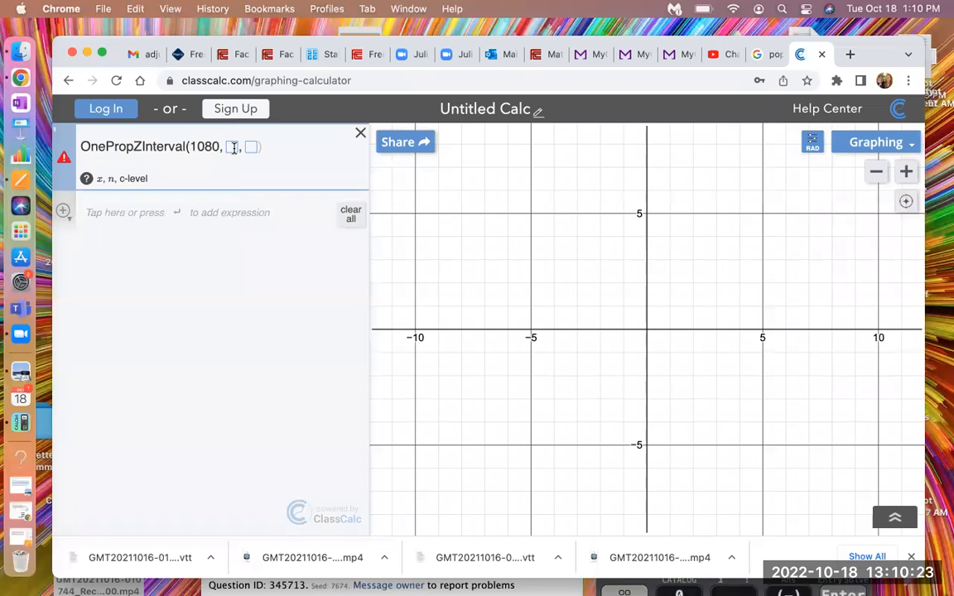
{"action": "type", "text": "18"}
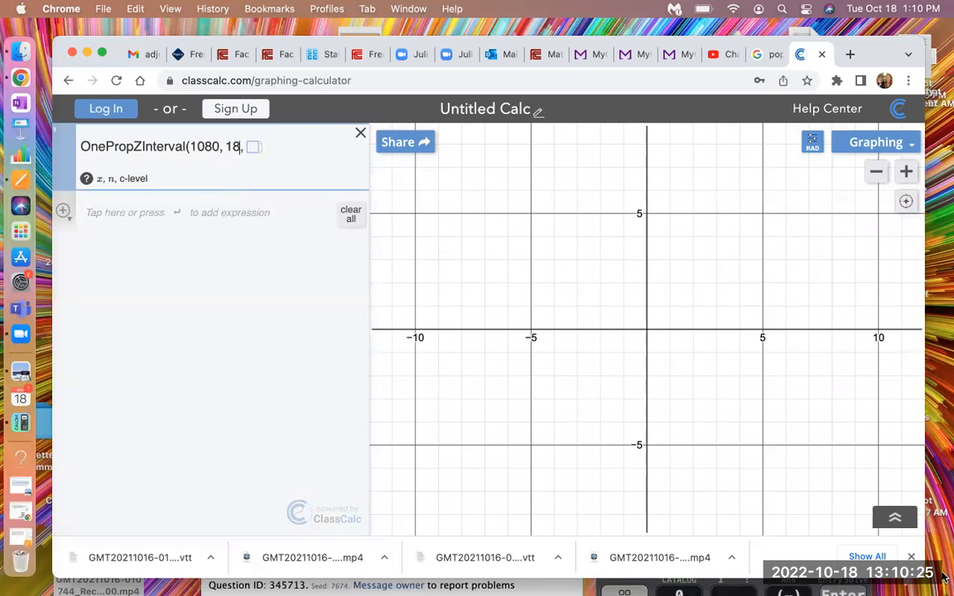
{"action": "type", "text": "00,"}
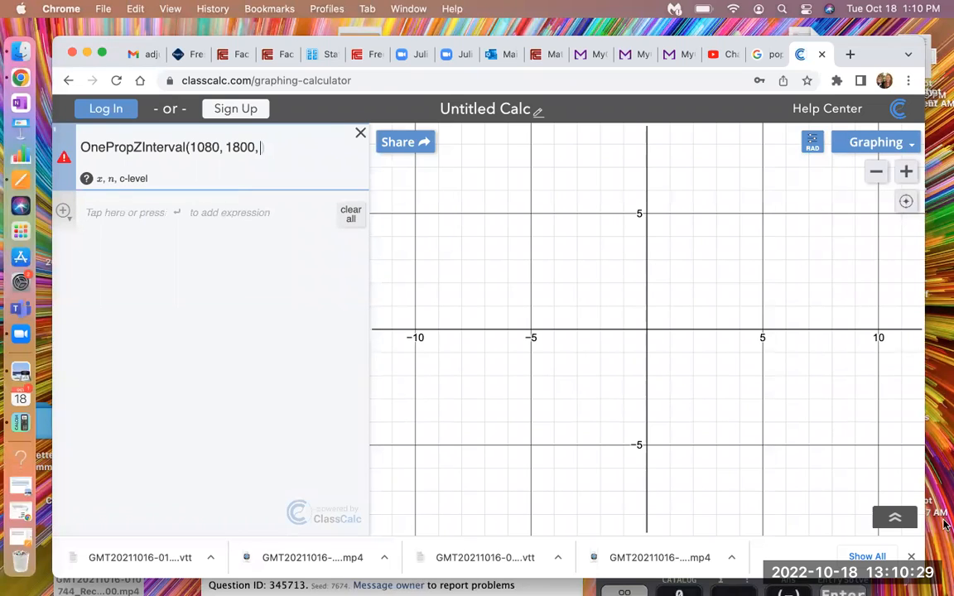
{"action": "type", "text": "90"}
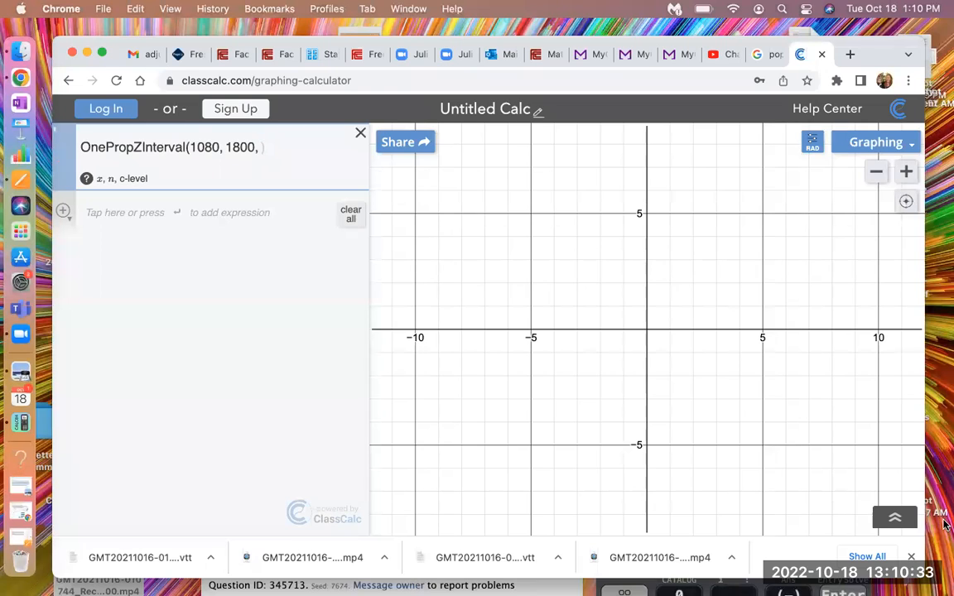
{"action": "type", "text": ".90)"}
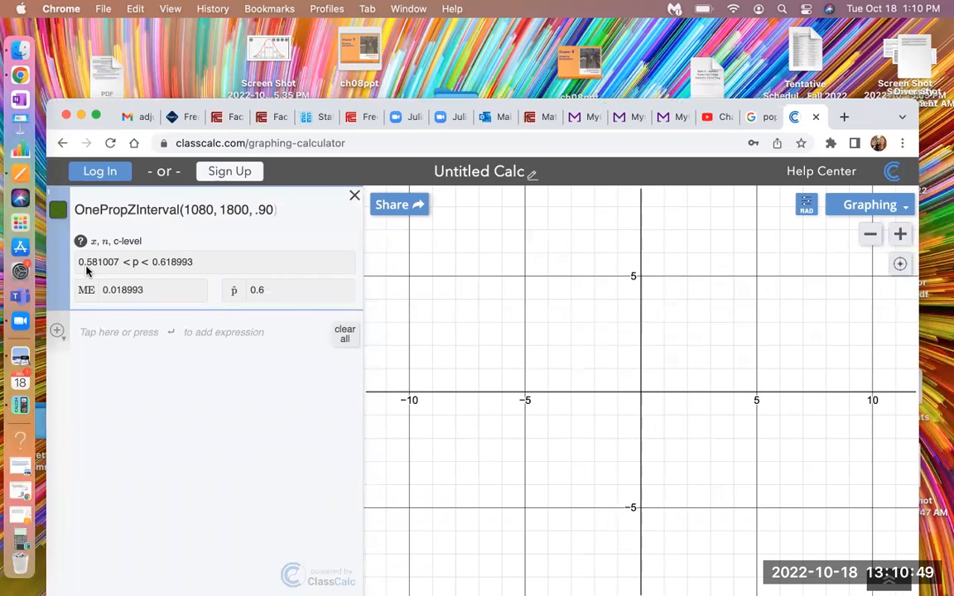
{"action": "mouse_move", "coordinate": [103, 267]}
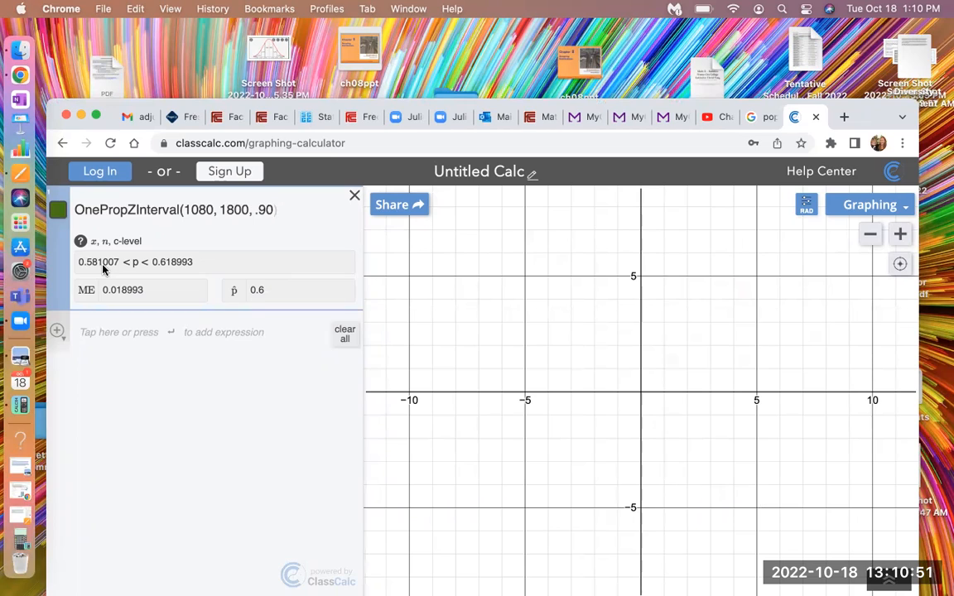
{"action": "mouse_move", "coordinate": [163, 271]}
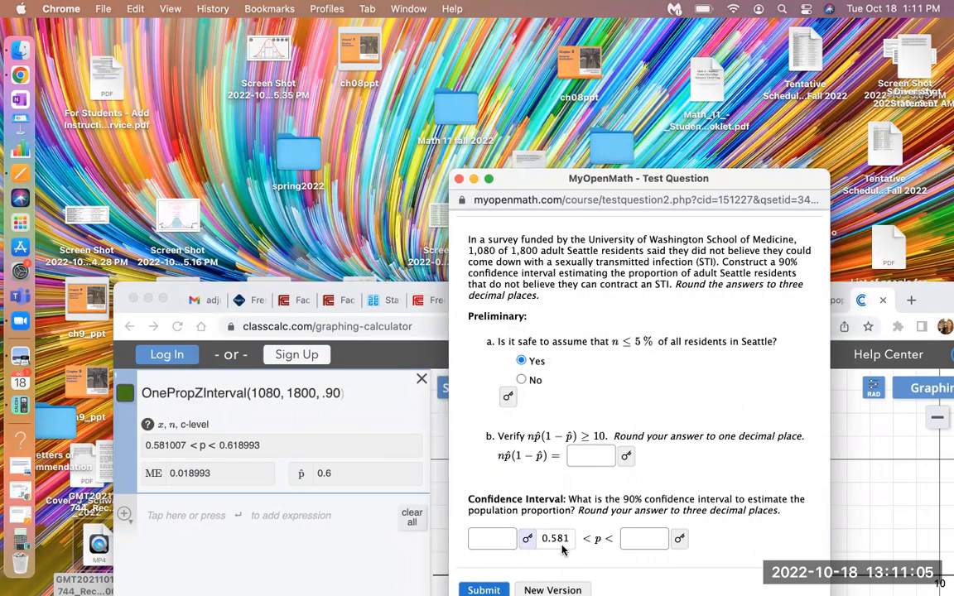
{"action": "mouse_move", "coordinate": [559, 550]}
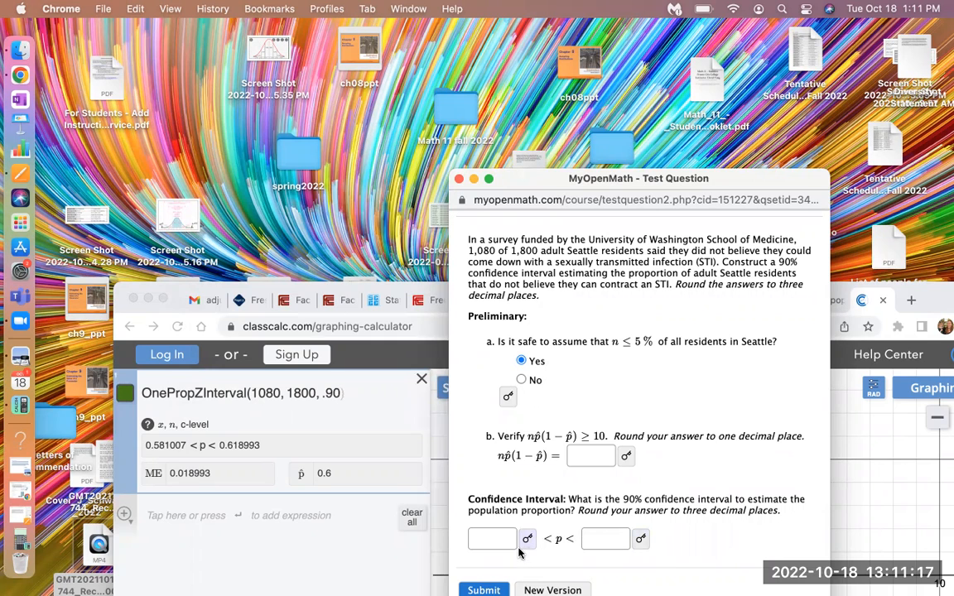
{"action": "mouse_move", "coordinate": [744, 162]}
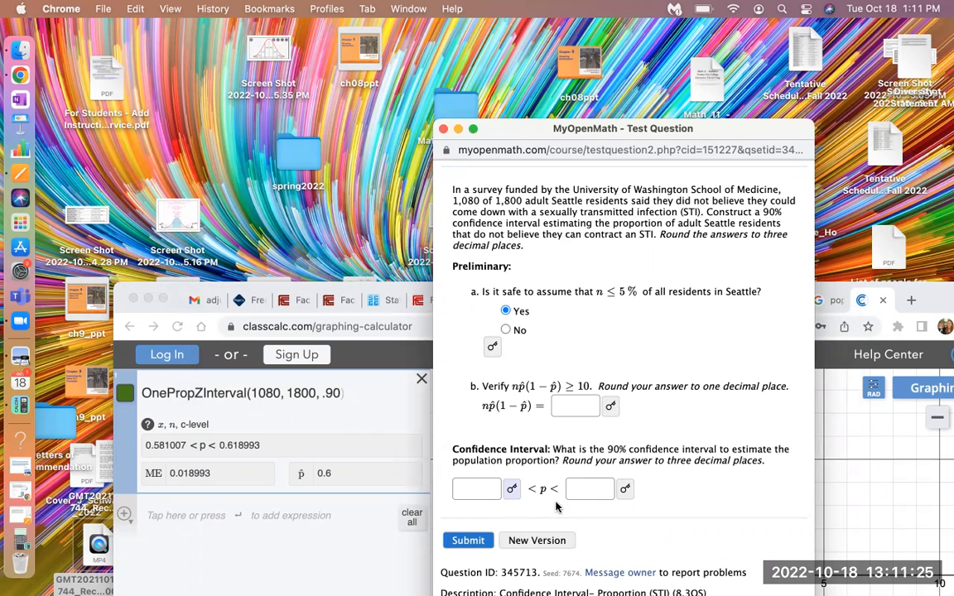
{"action": "mouse_move", "coordinate": [516, 267]}
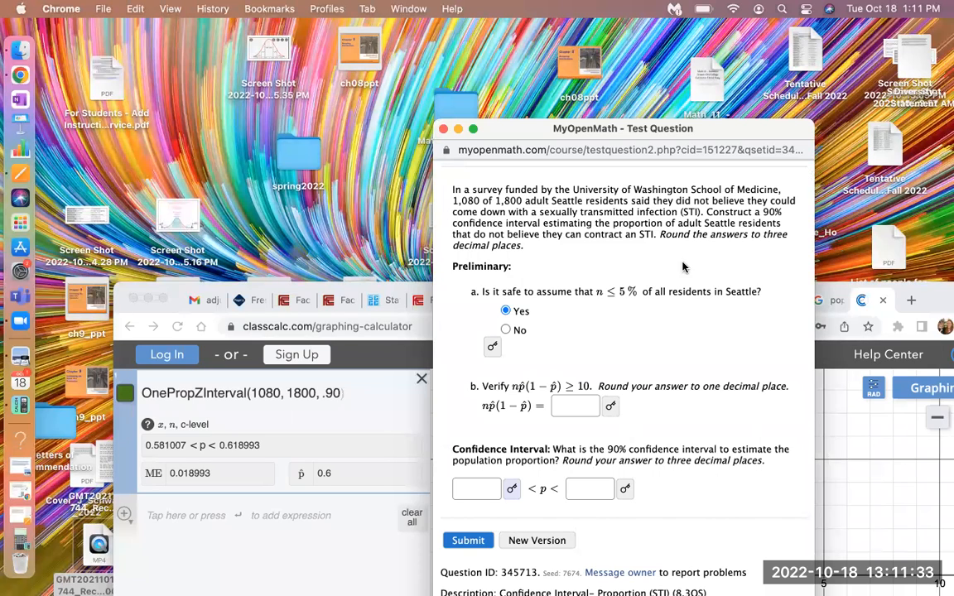
{"action": "mouse_move", "coordinate": [676, 271]}
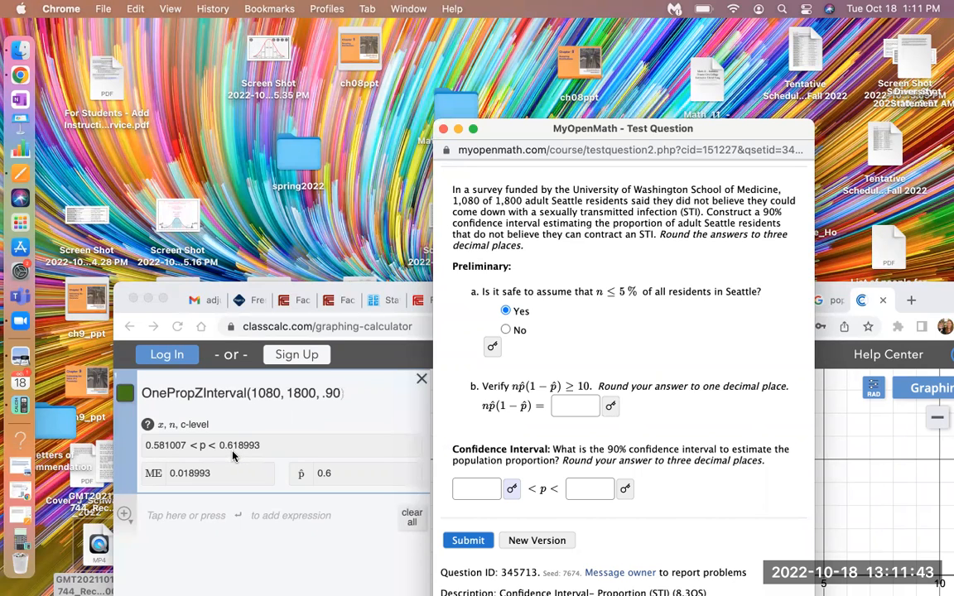
{"action": "mouse_move", "coordinate": [245, 459]}
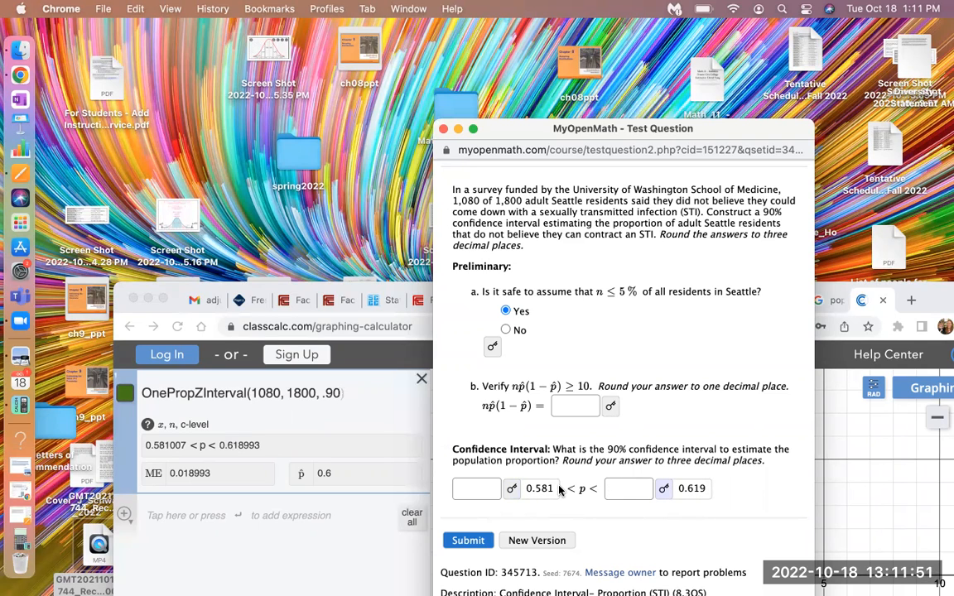
{"action": "mouse_move", "coordinate": [557, 493]}
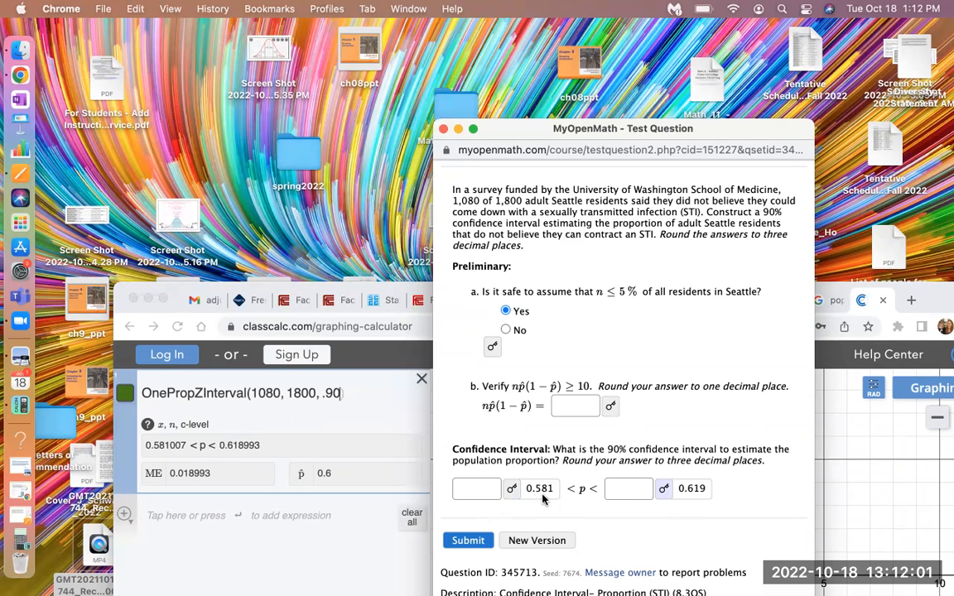
{"action": "mouse_move", "coordinate": [699, 488]}
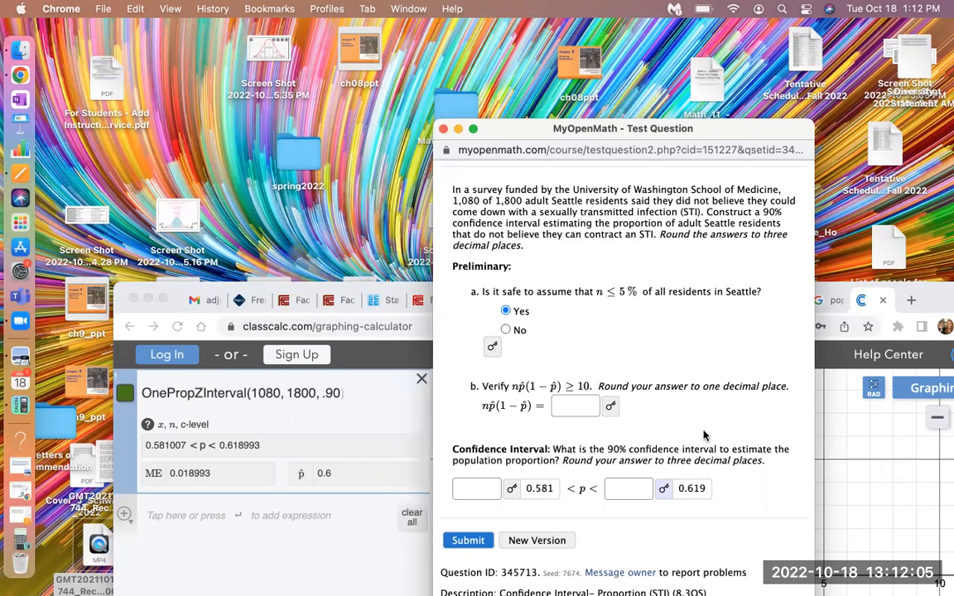
{"action": "mouse_move", "coordinate": [687, 419]}
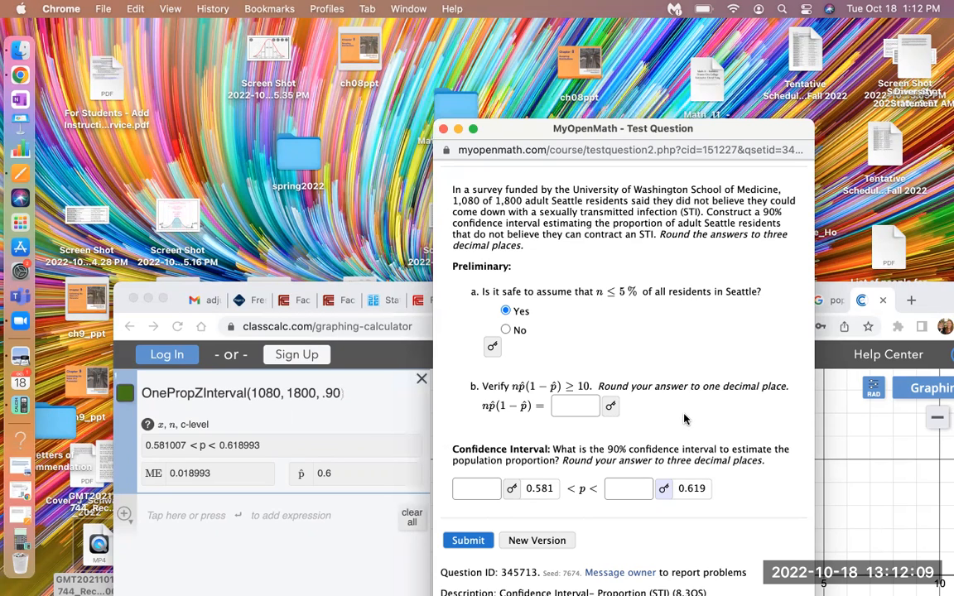
{"action": "mouse_move", "coordinate": [701, 407]}
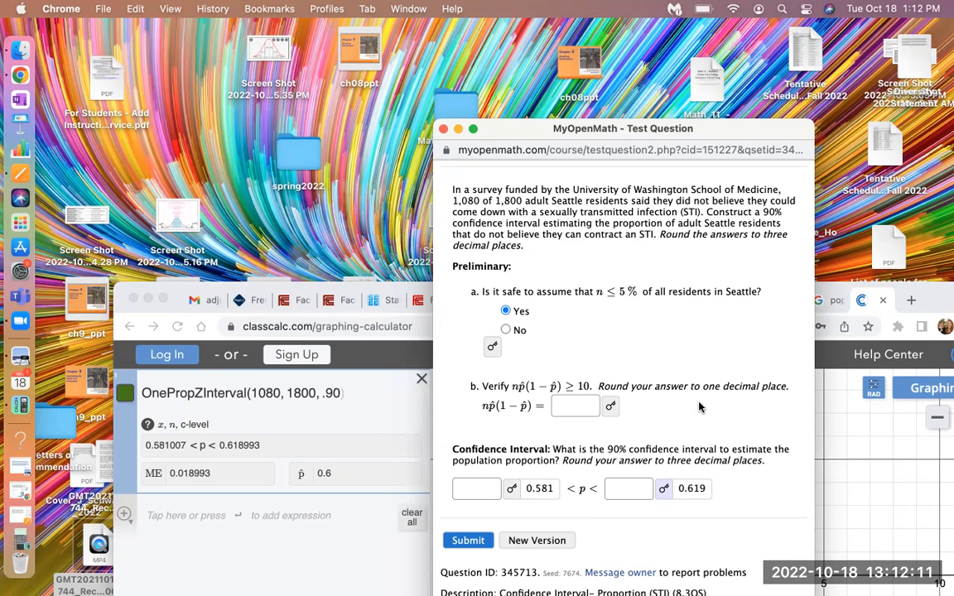